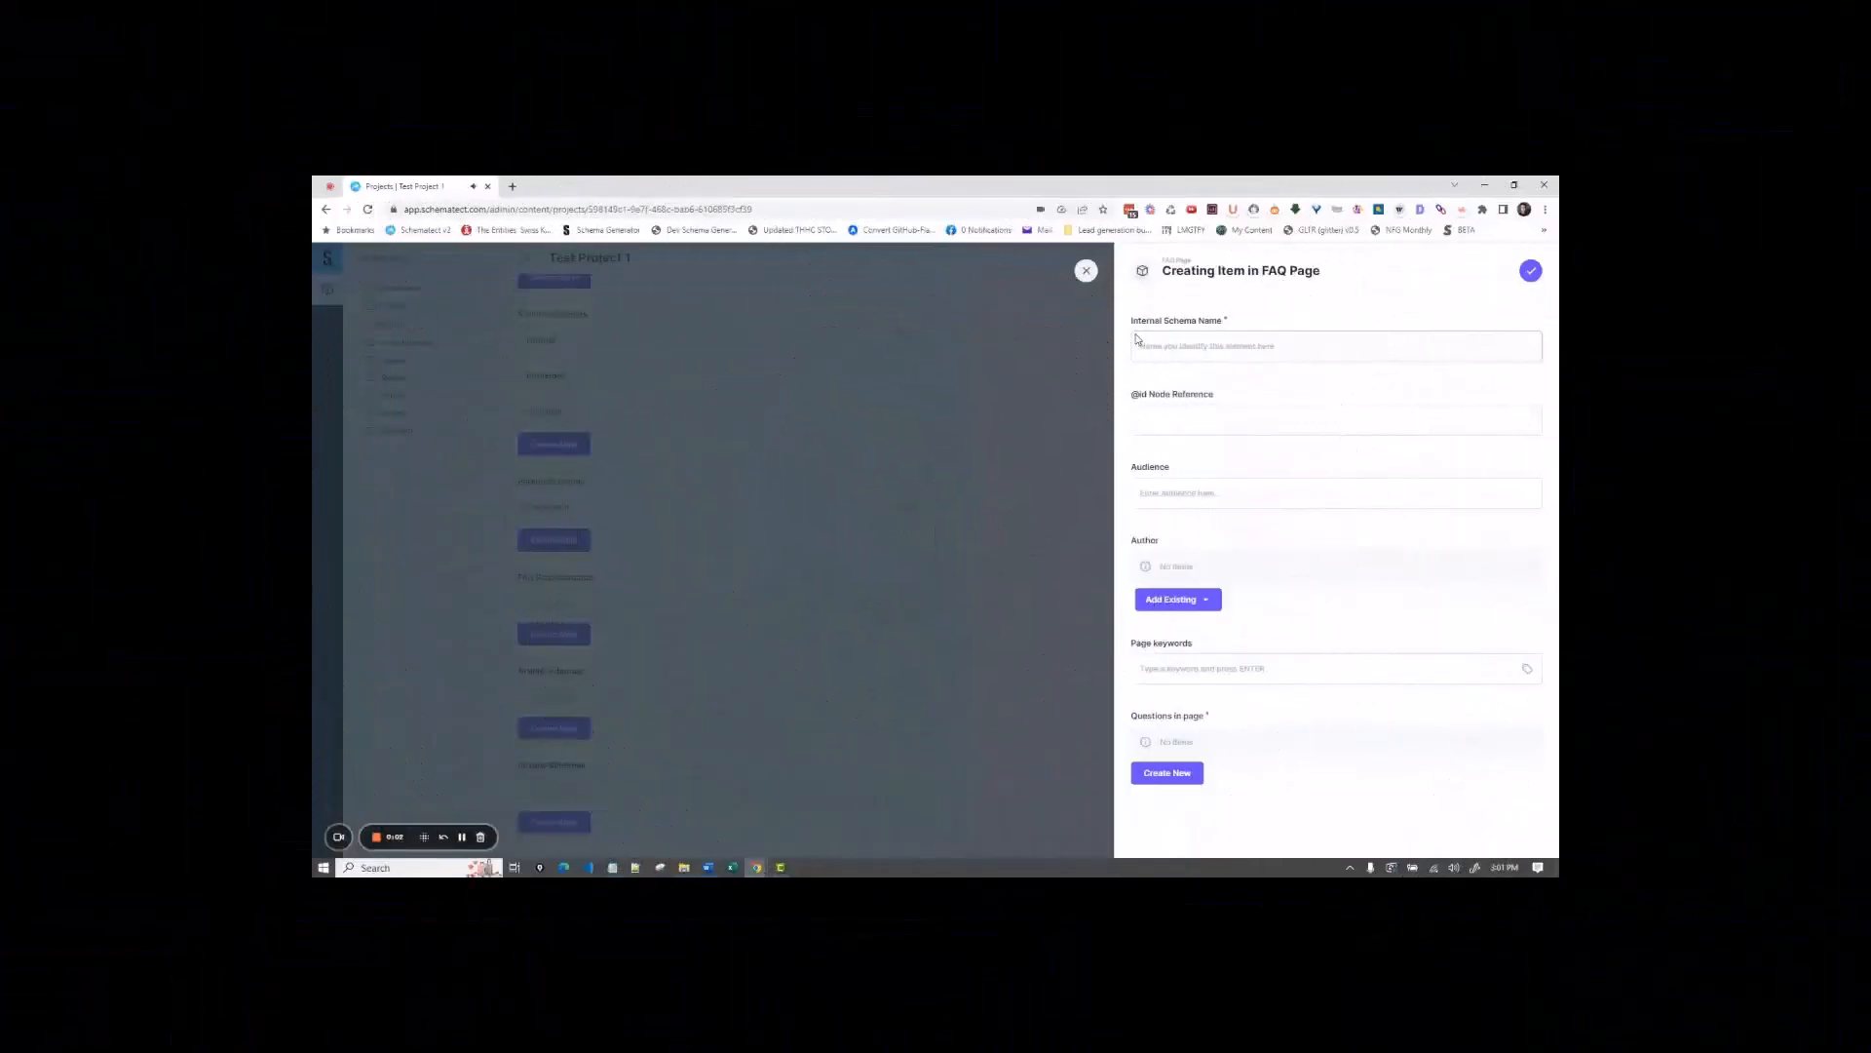
Step: Enter 'FAQ basketball' as the item's internal schema name
left_click(1334, 346)
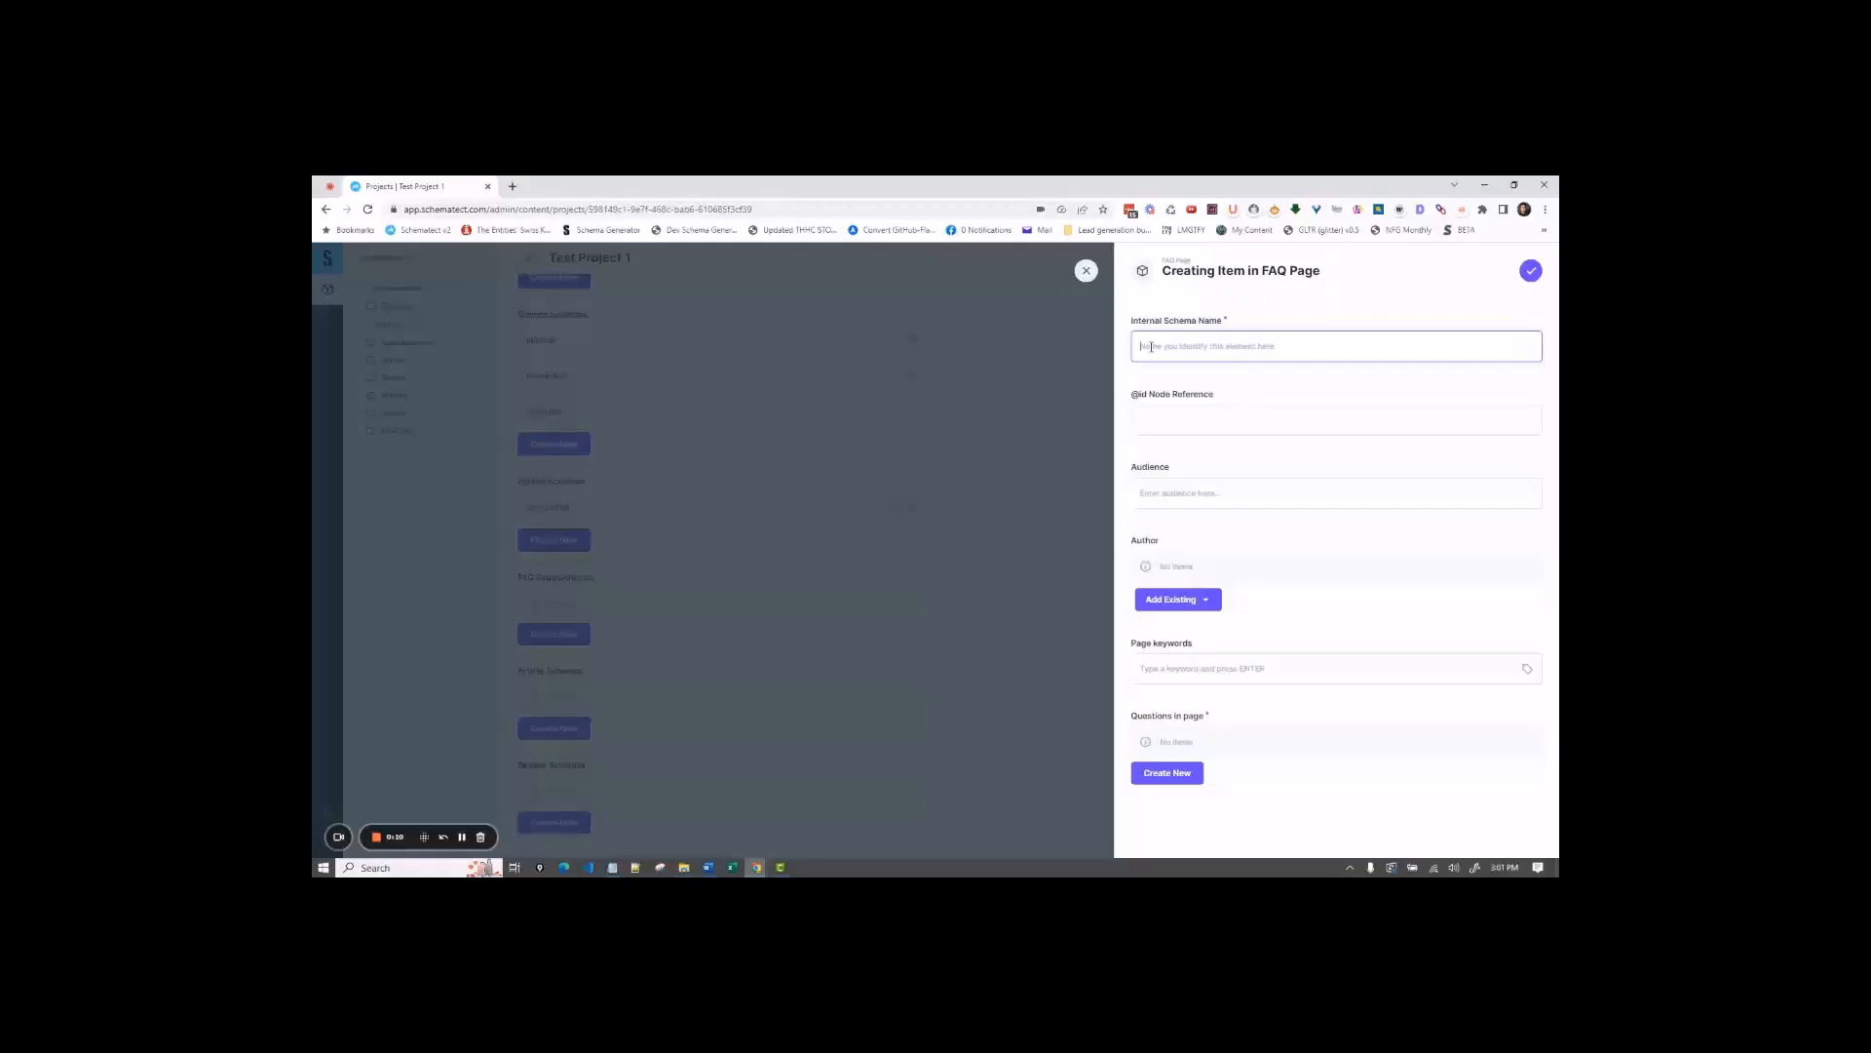
type("FAQ bsake")
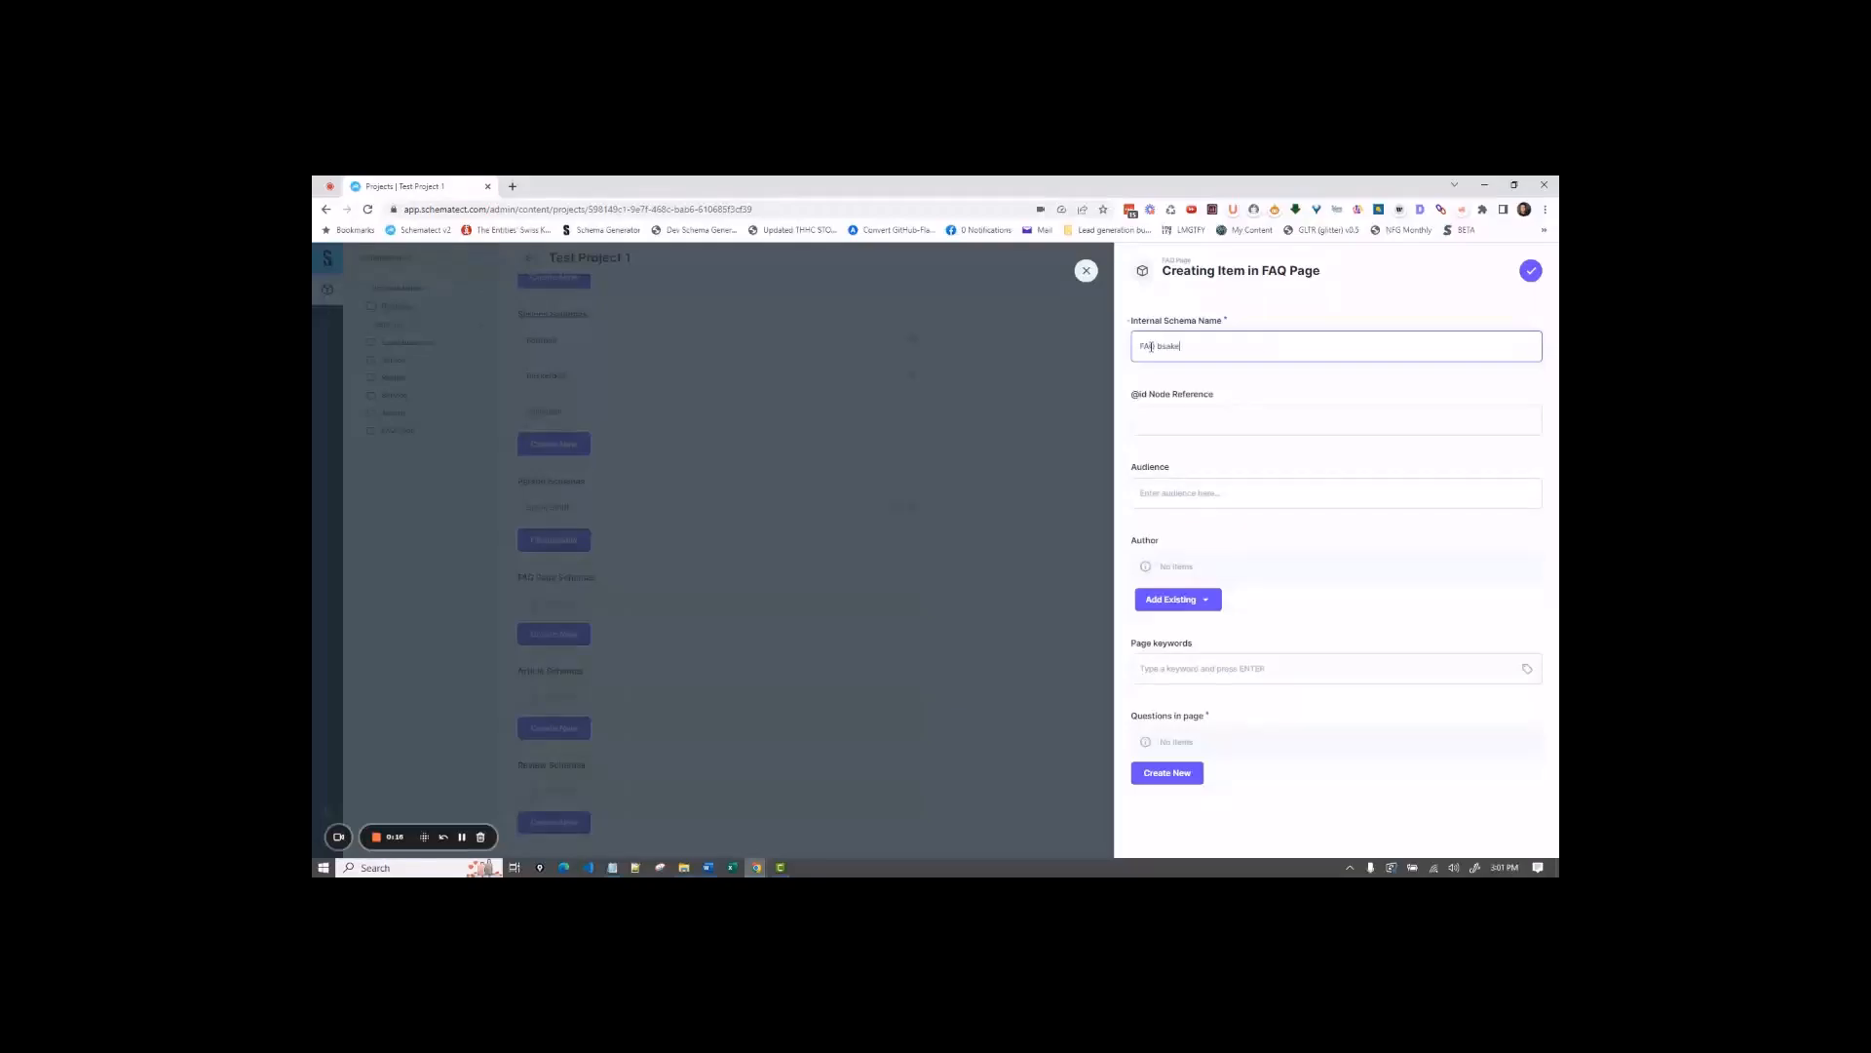
type("basketball")
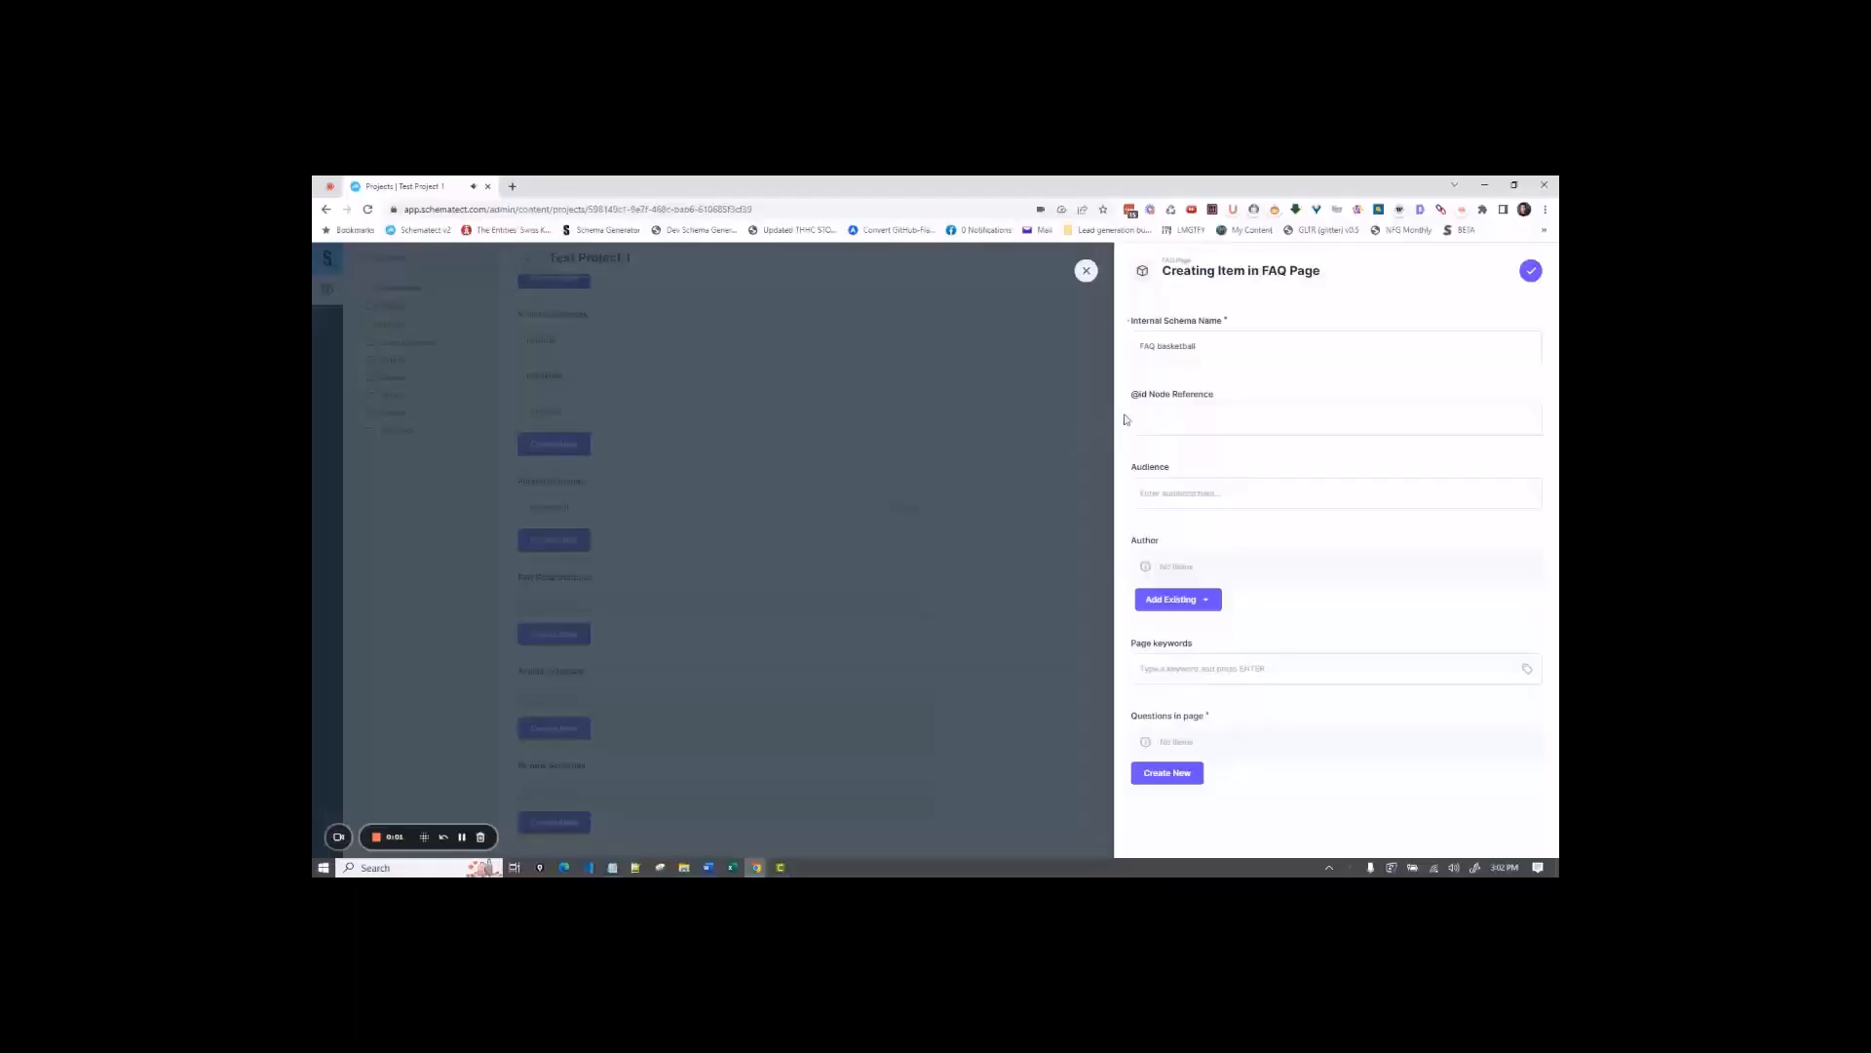
left_click(1335, 419)
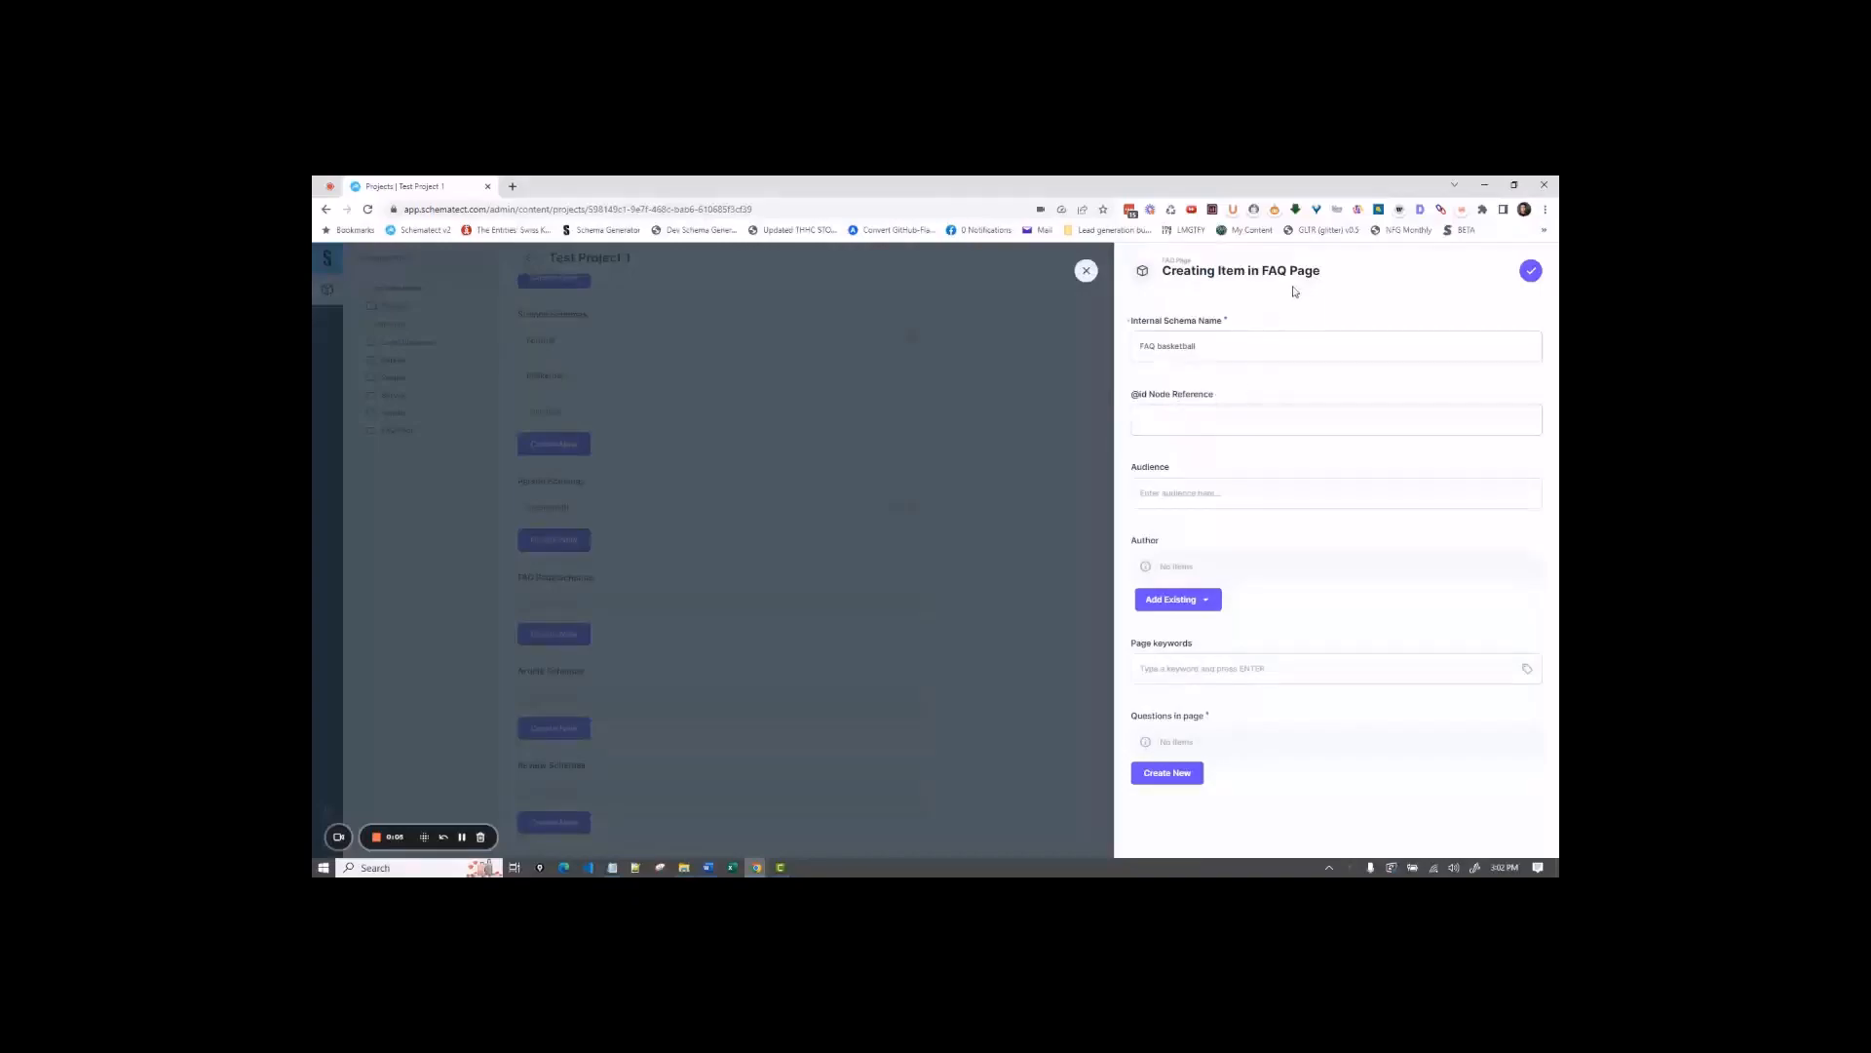
left_click(1334, 419)
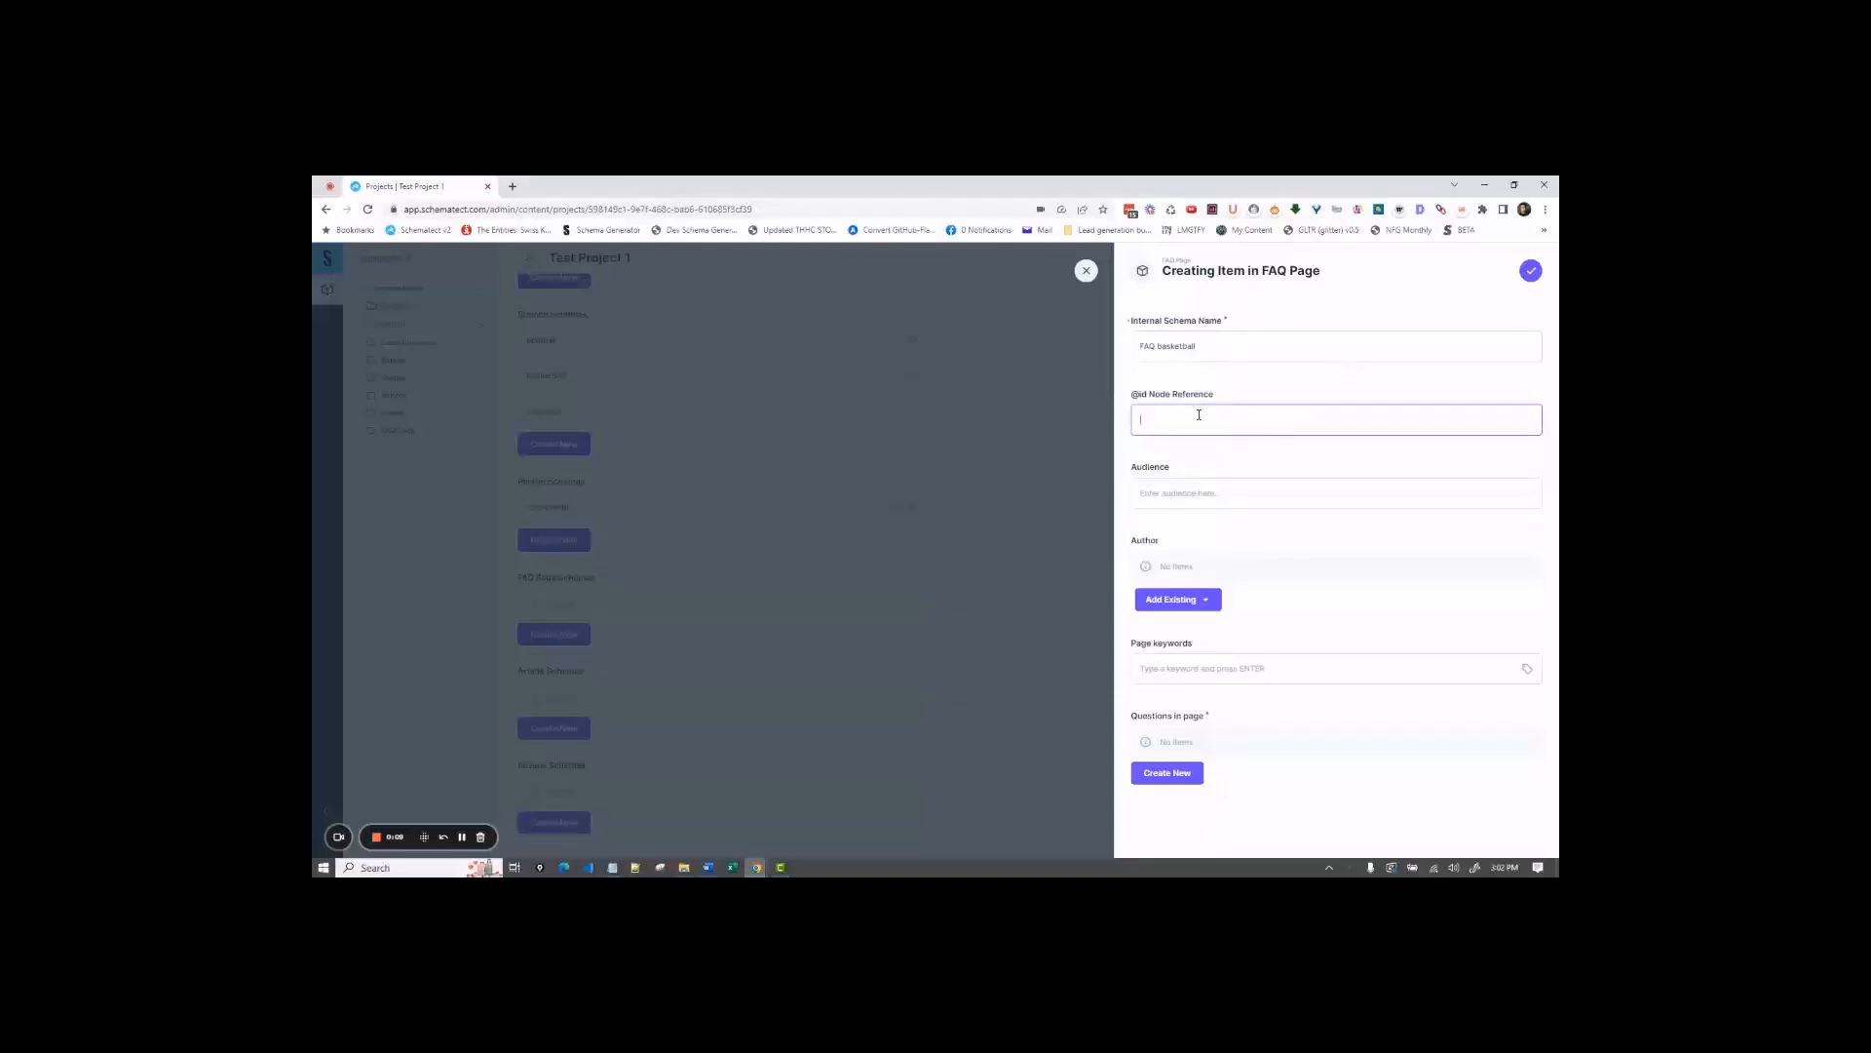
type("s")
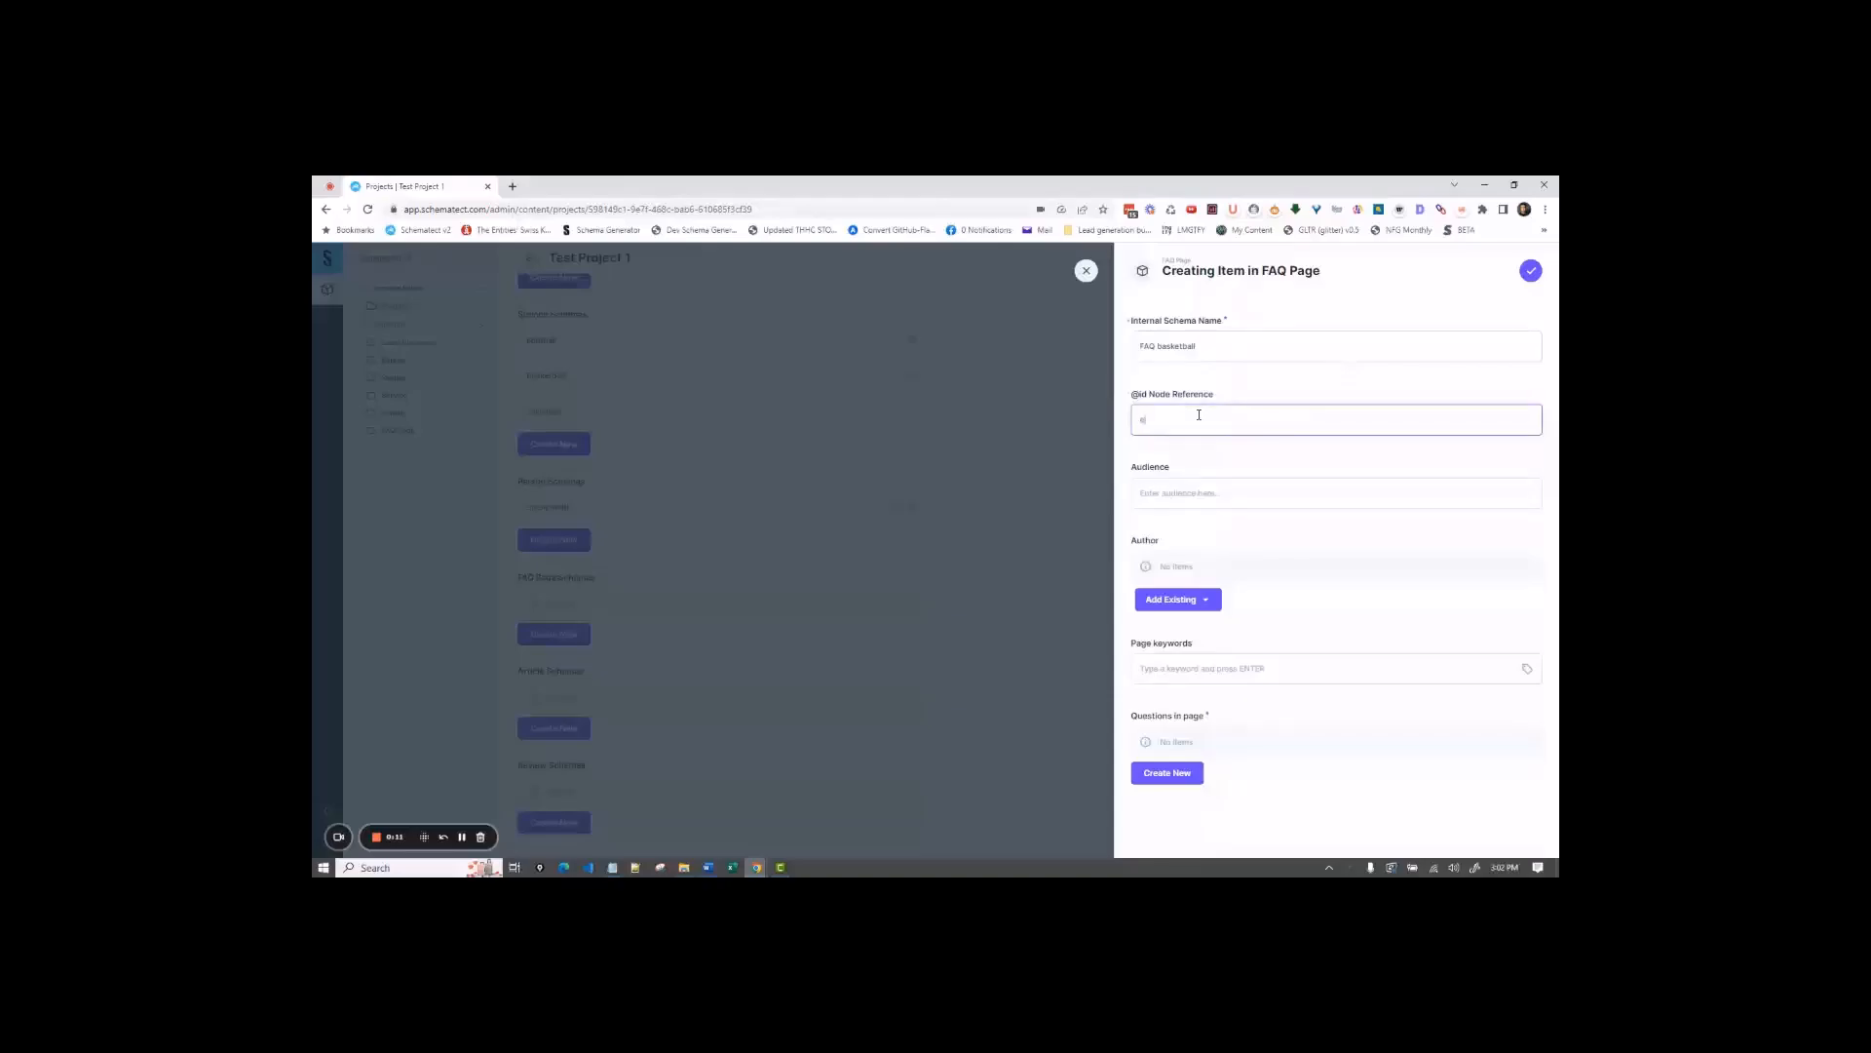
type("espn.com")
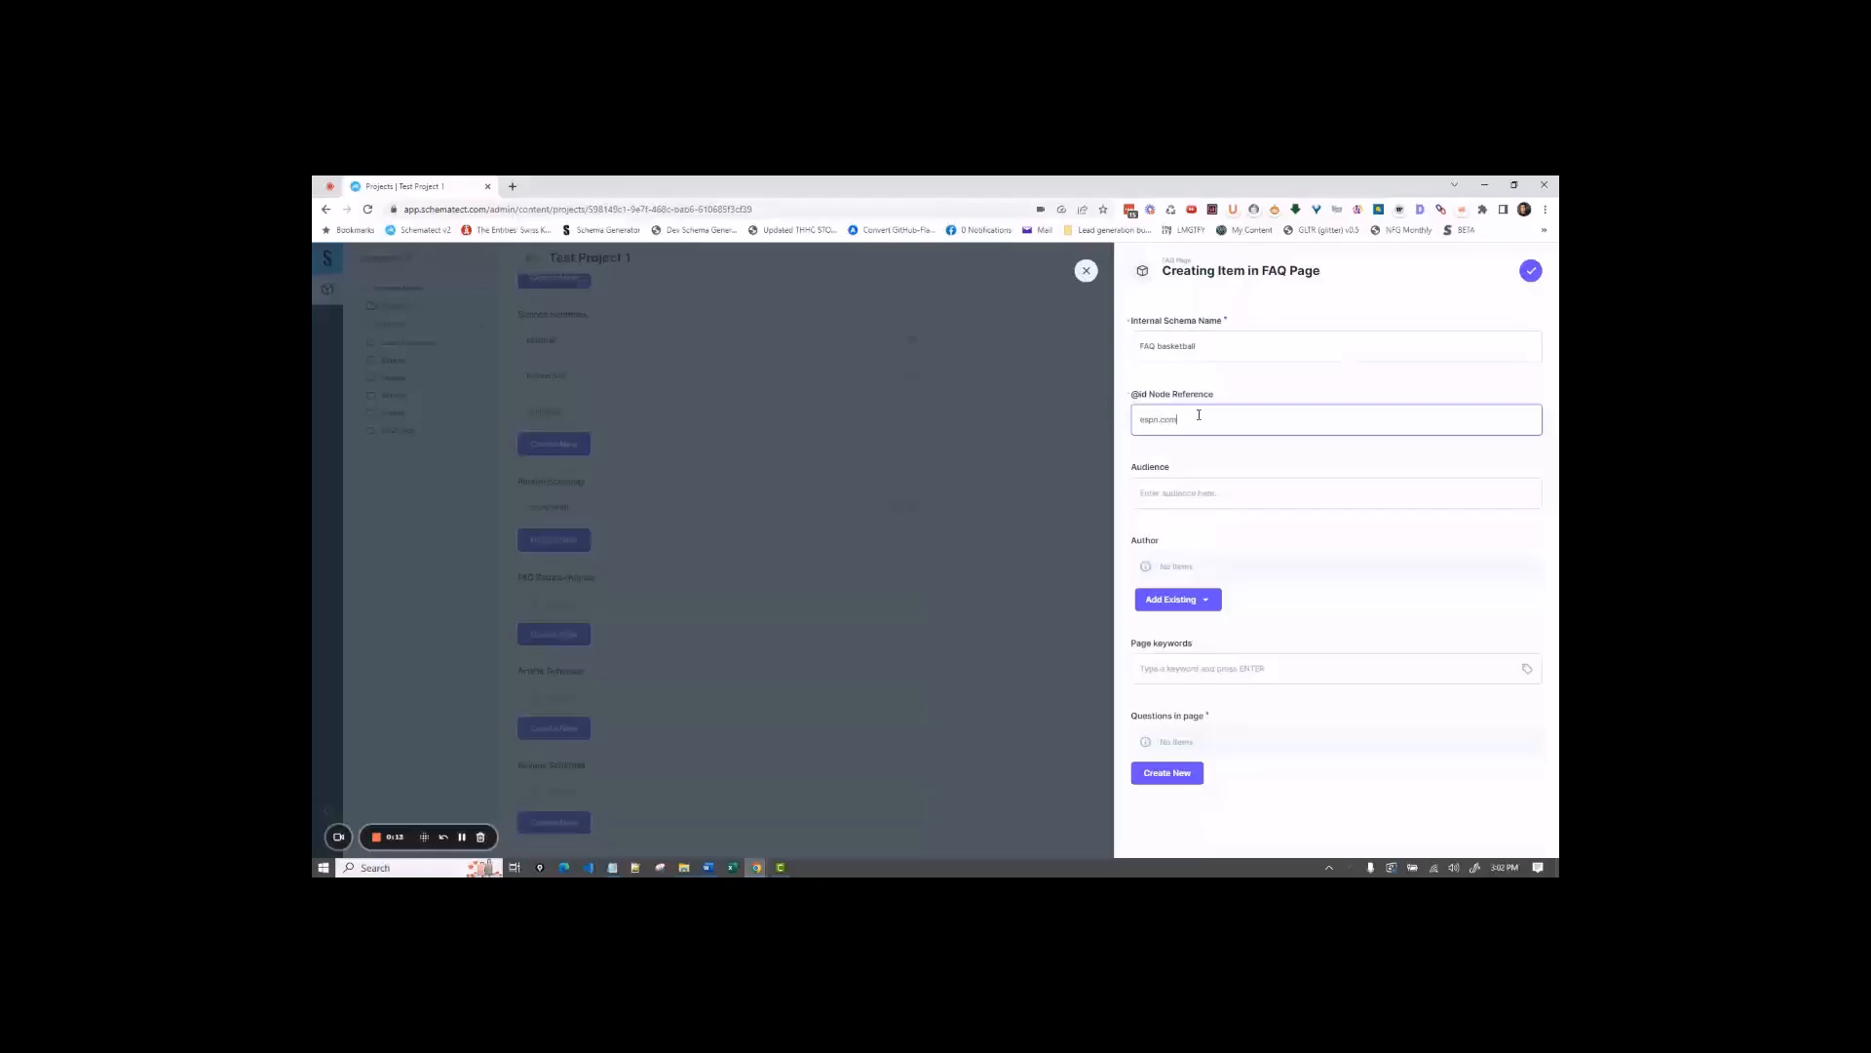
type("/nba")
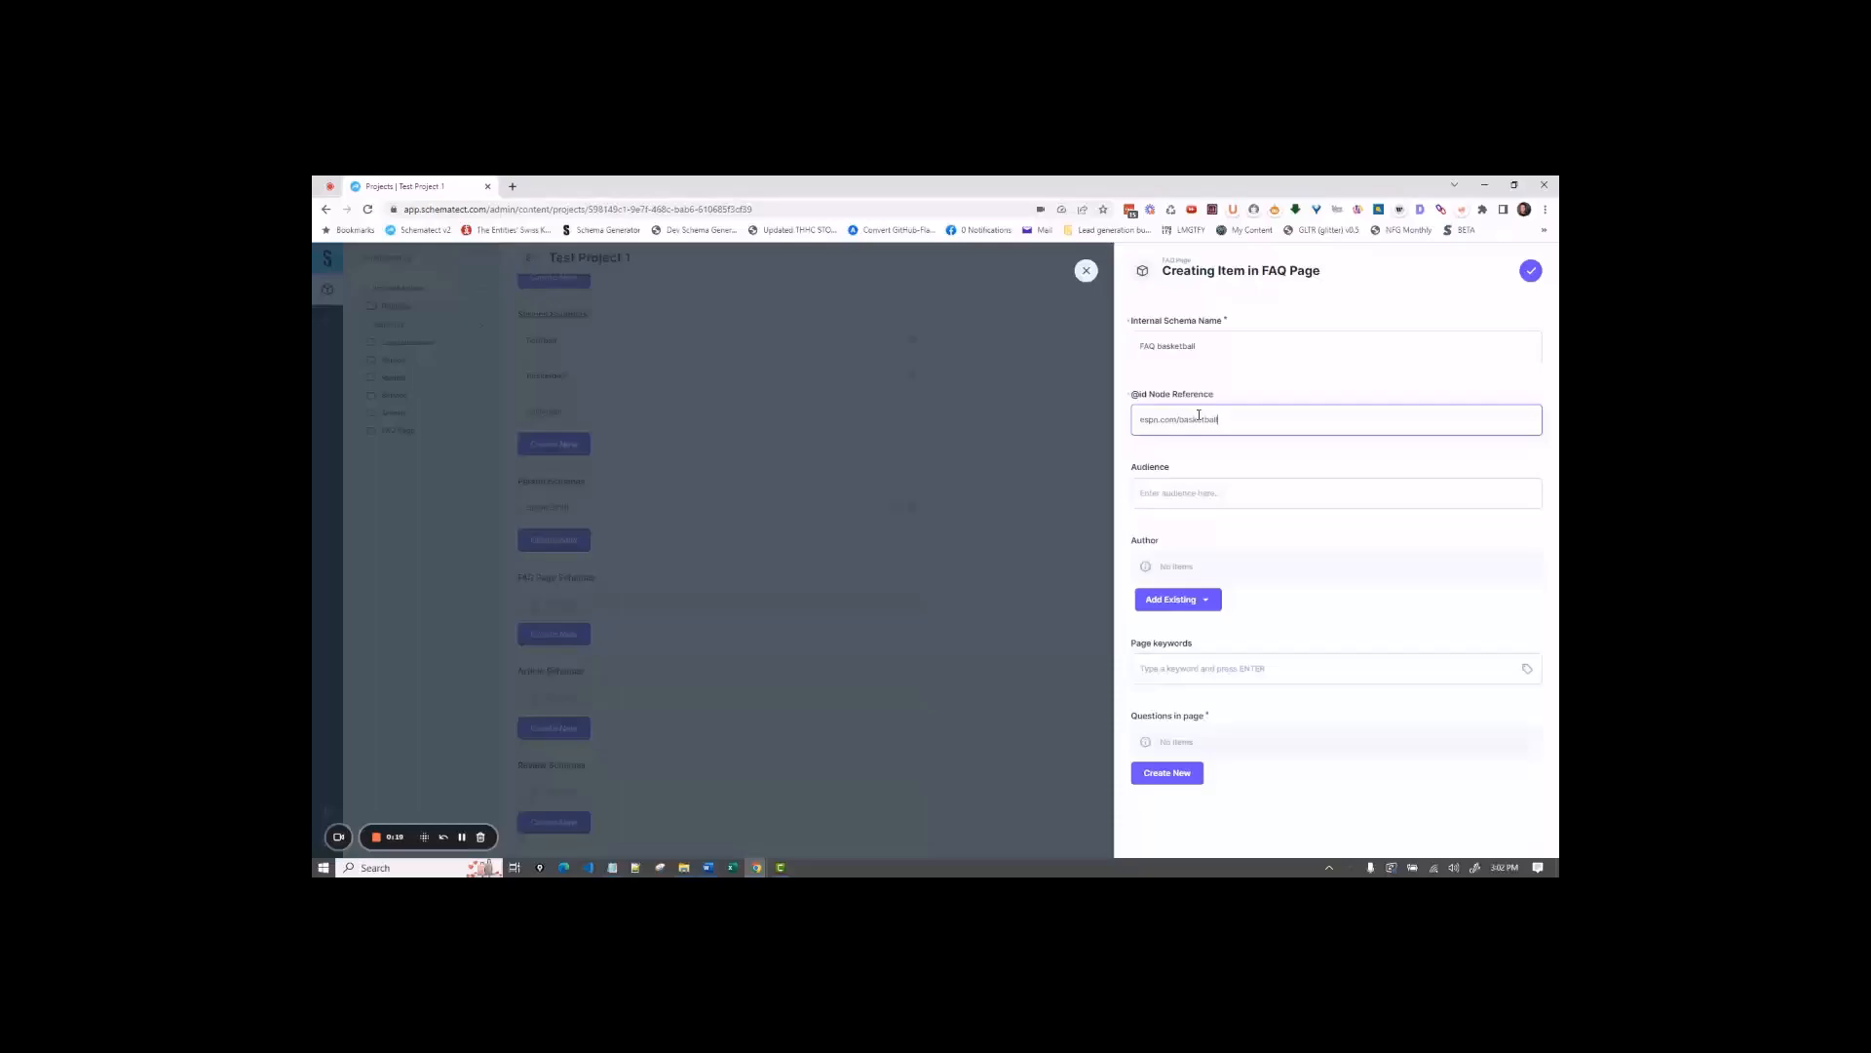
type("R")
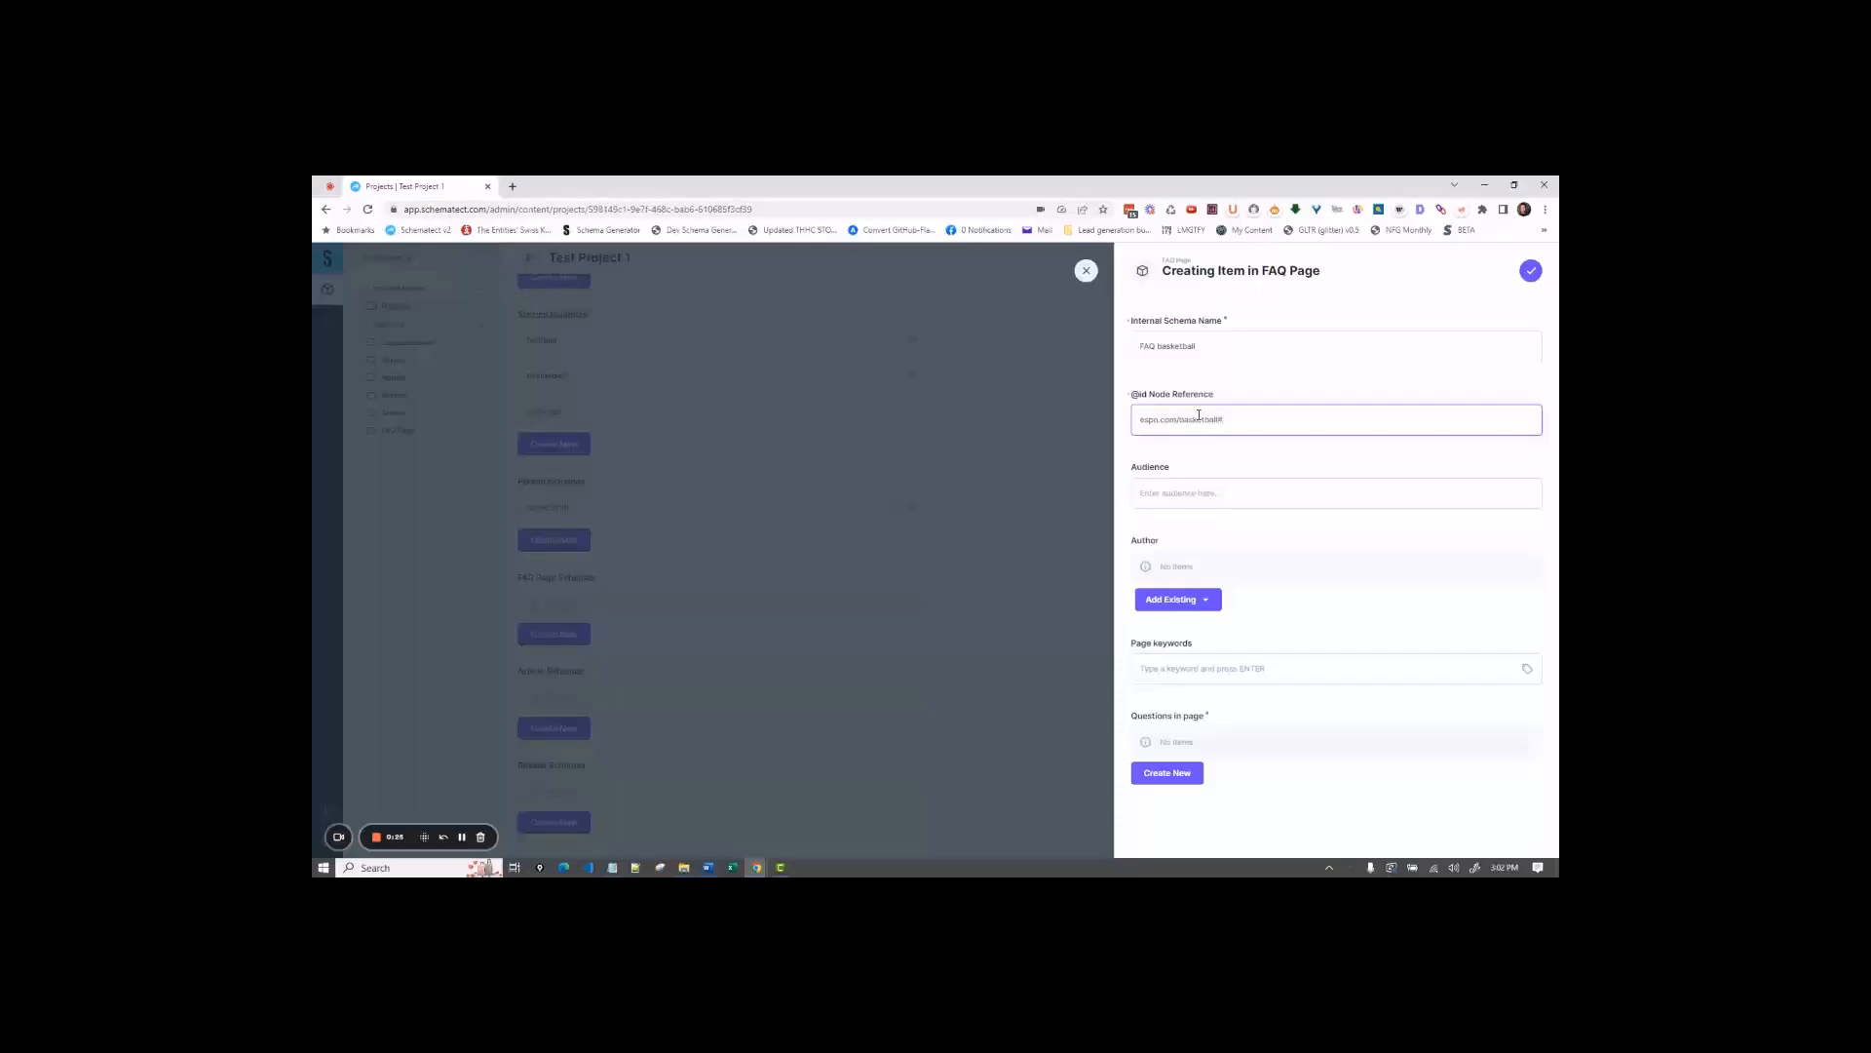
type("#faq")
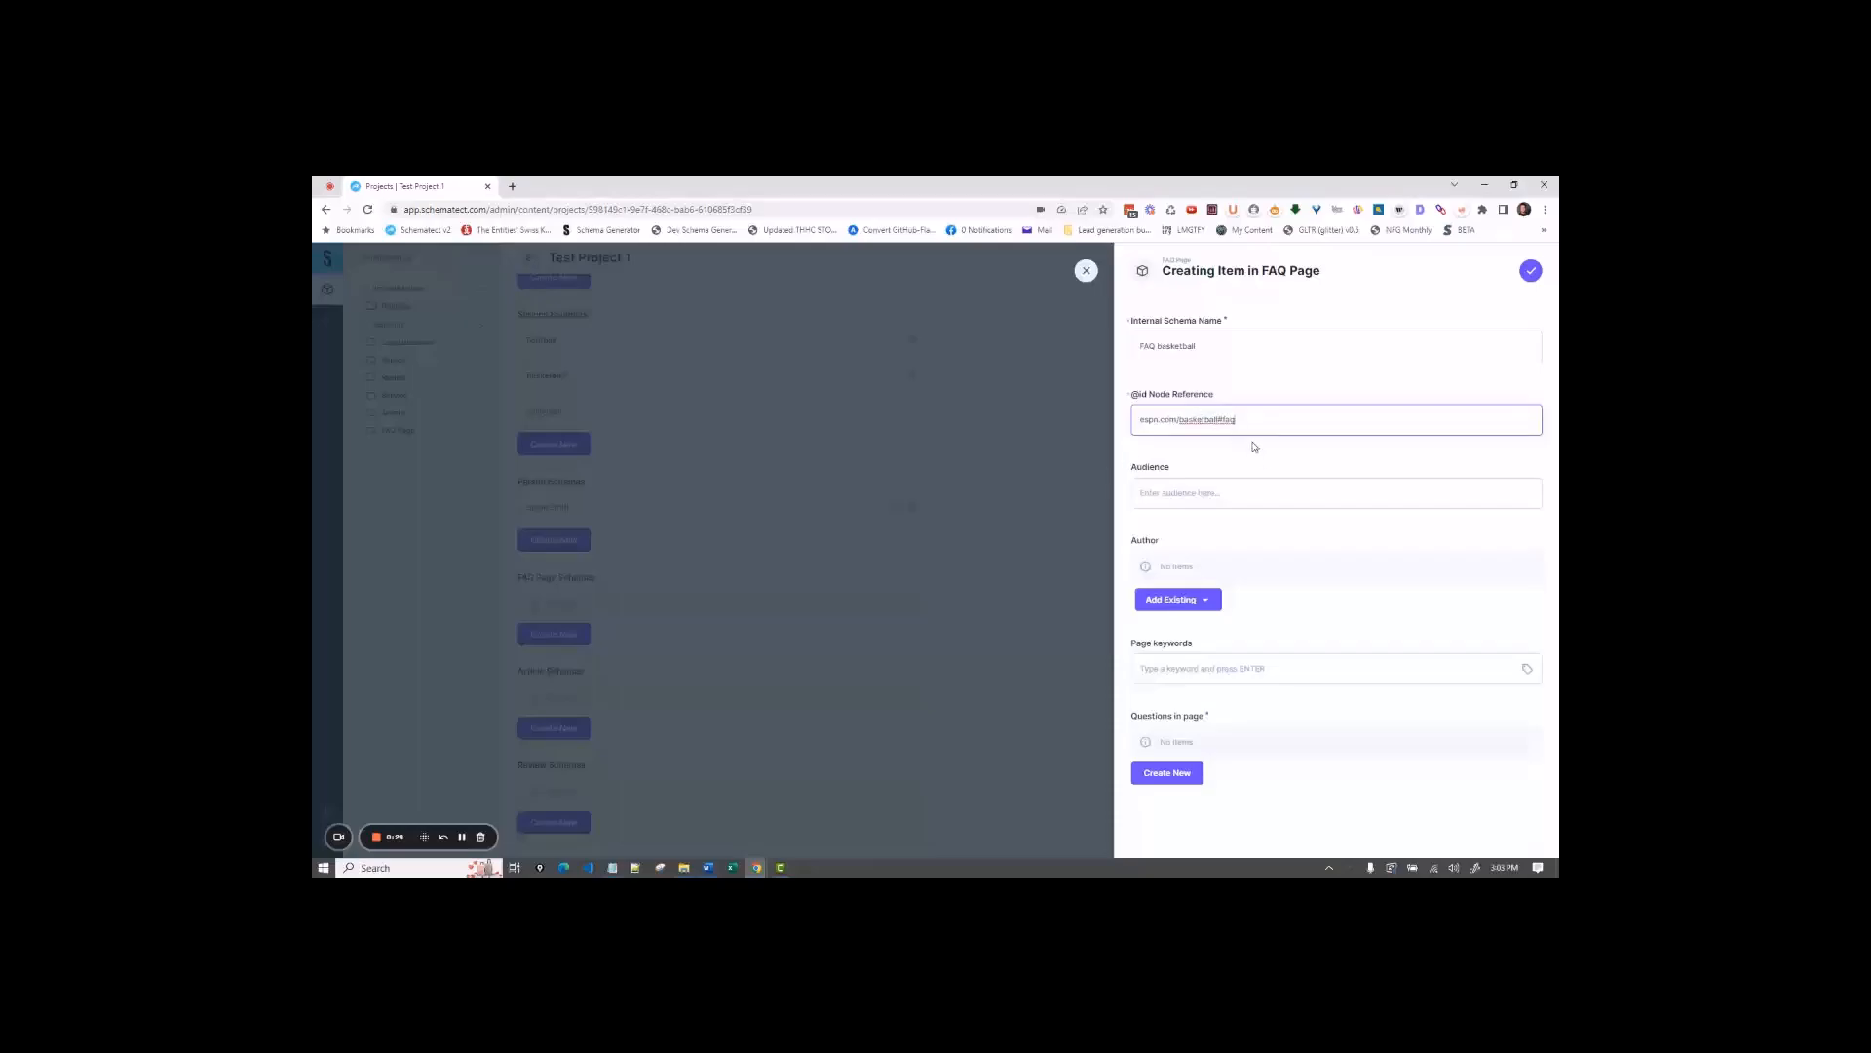
left_click(1335, 491)
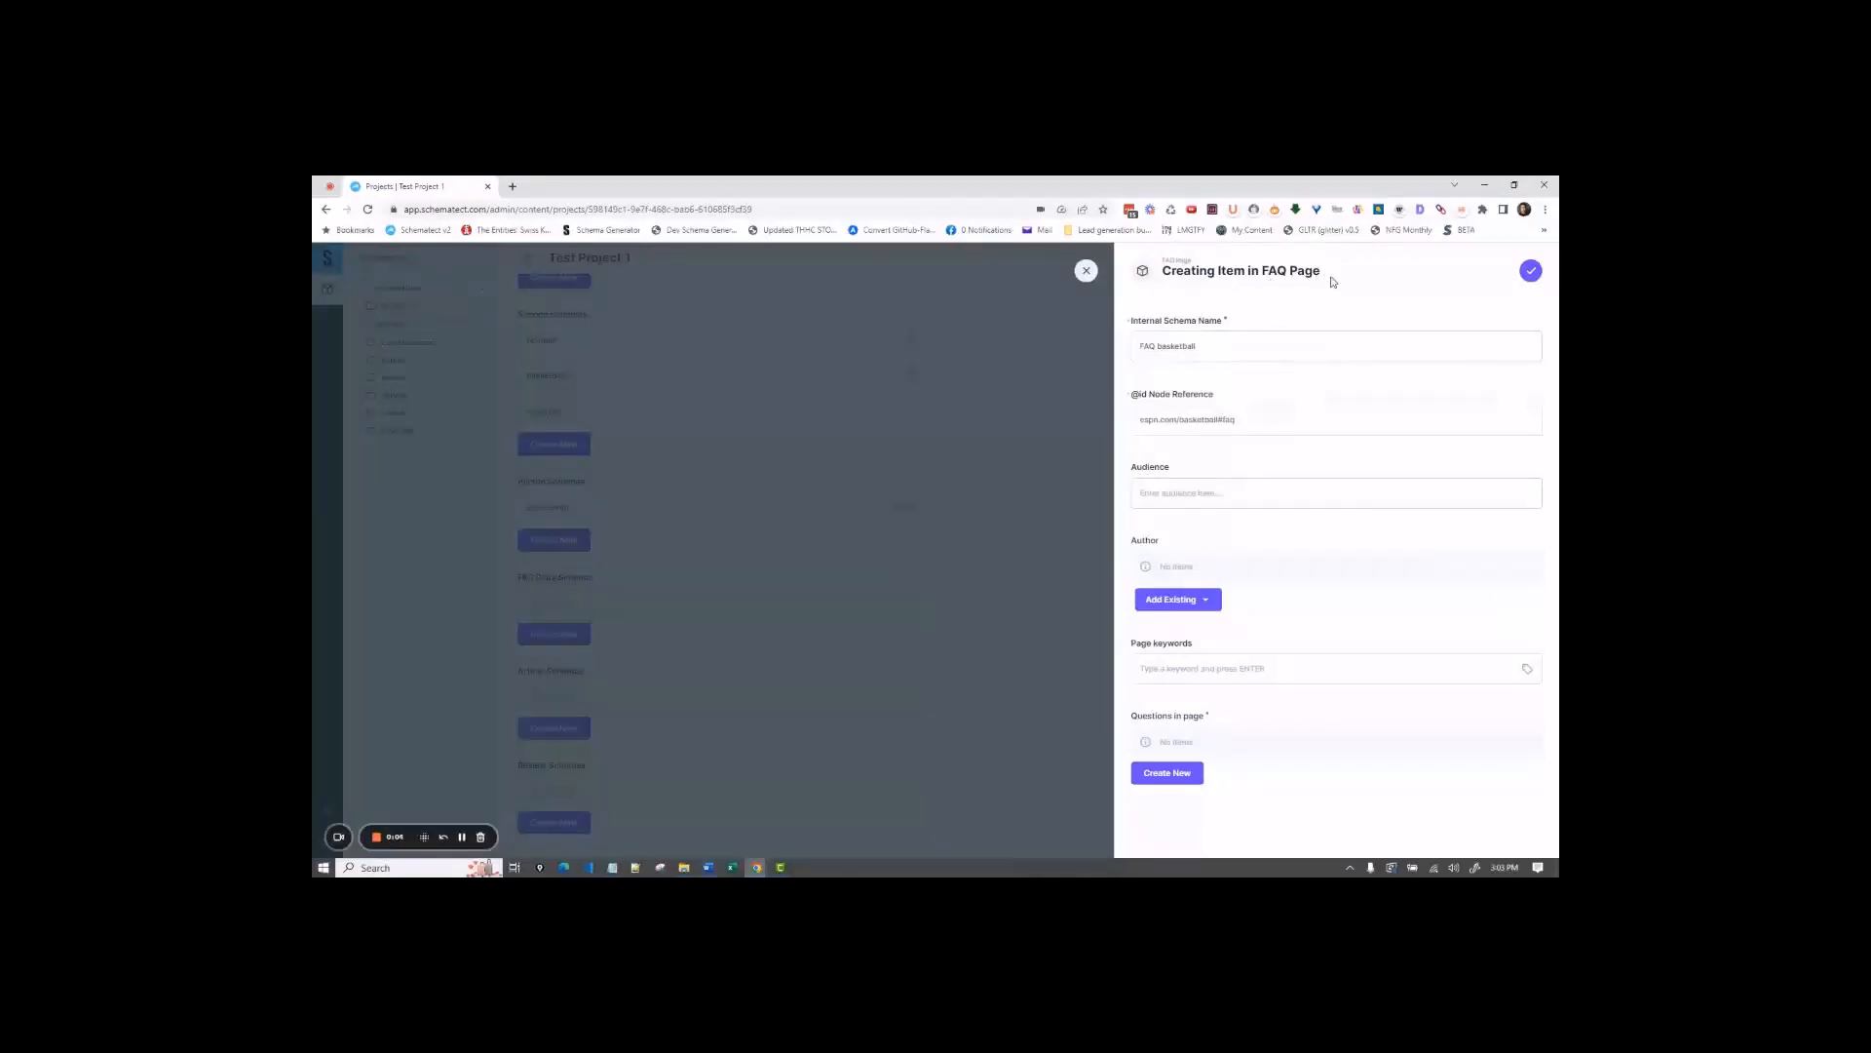
Step: Enter 'Basketball Fans' as the audience, correcting the typo
left_click(1334, 493)
type("Basketb")
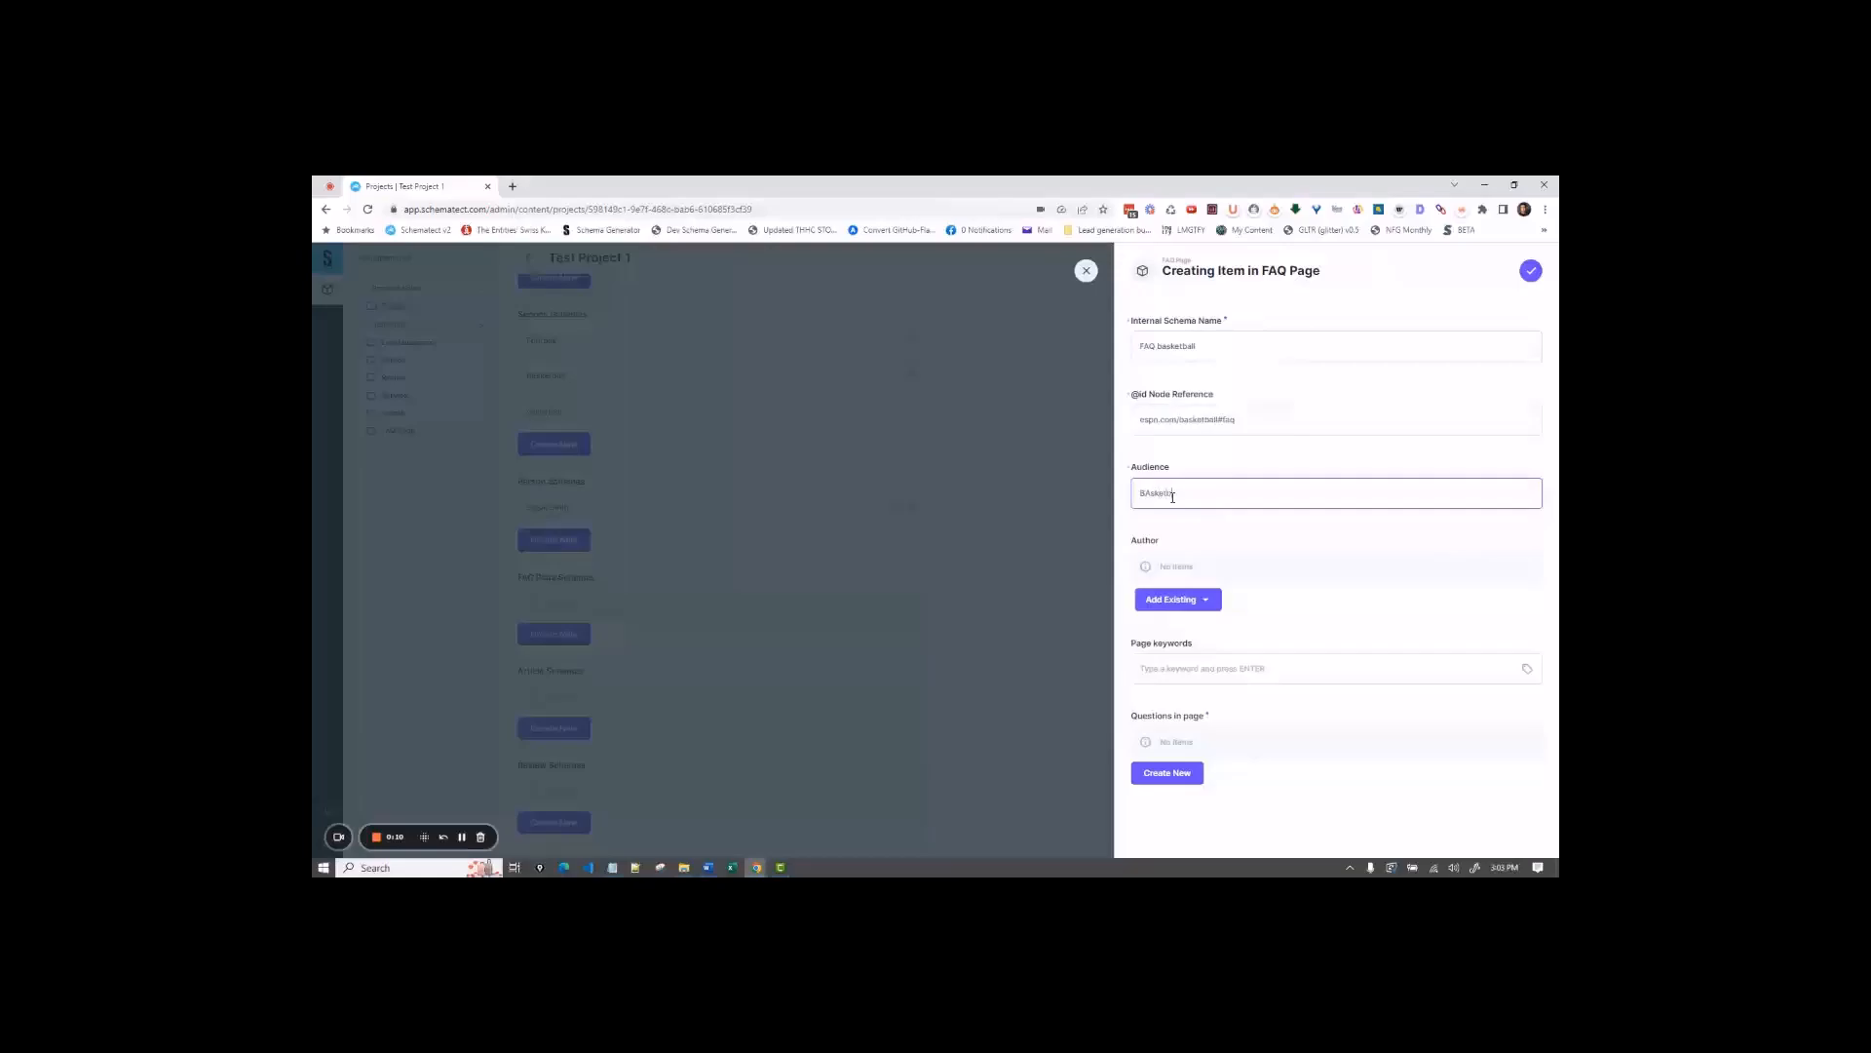
type("Fanss")
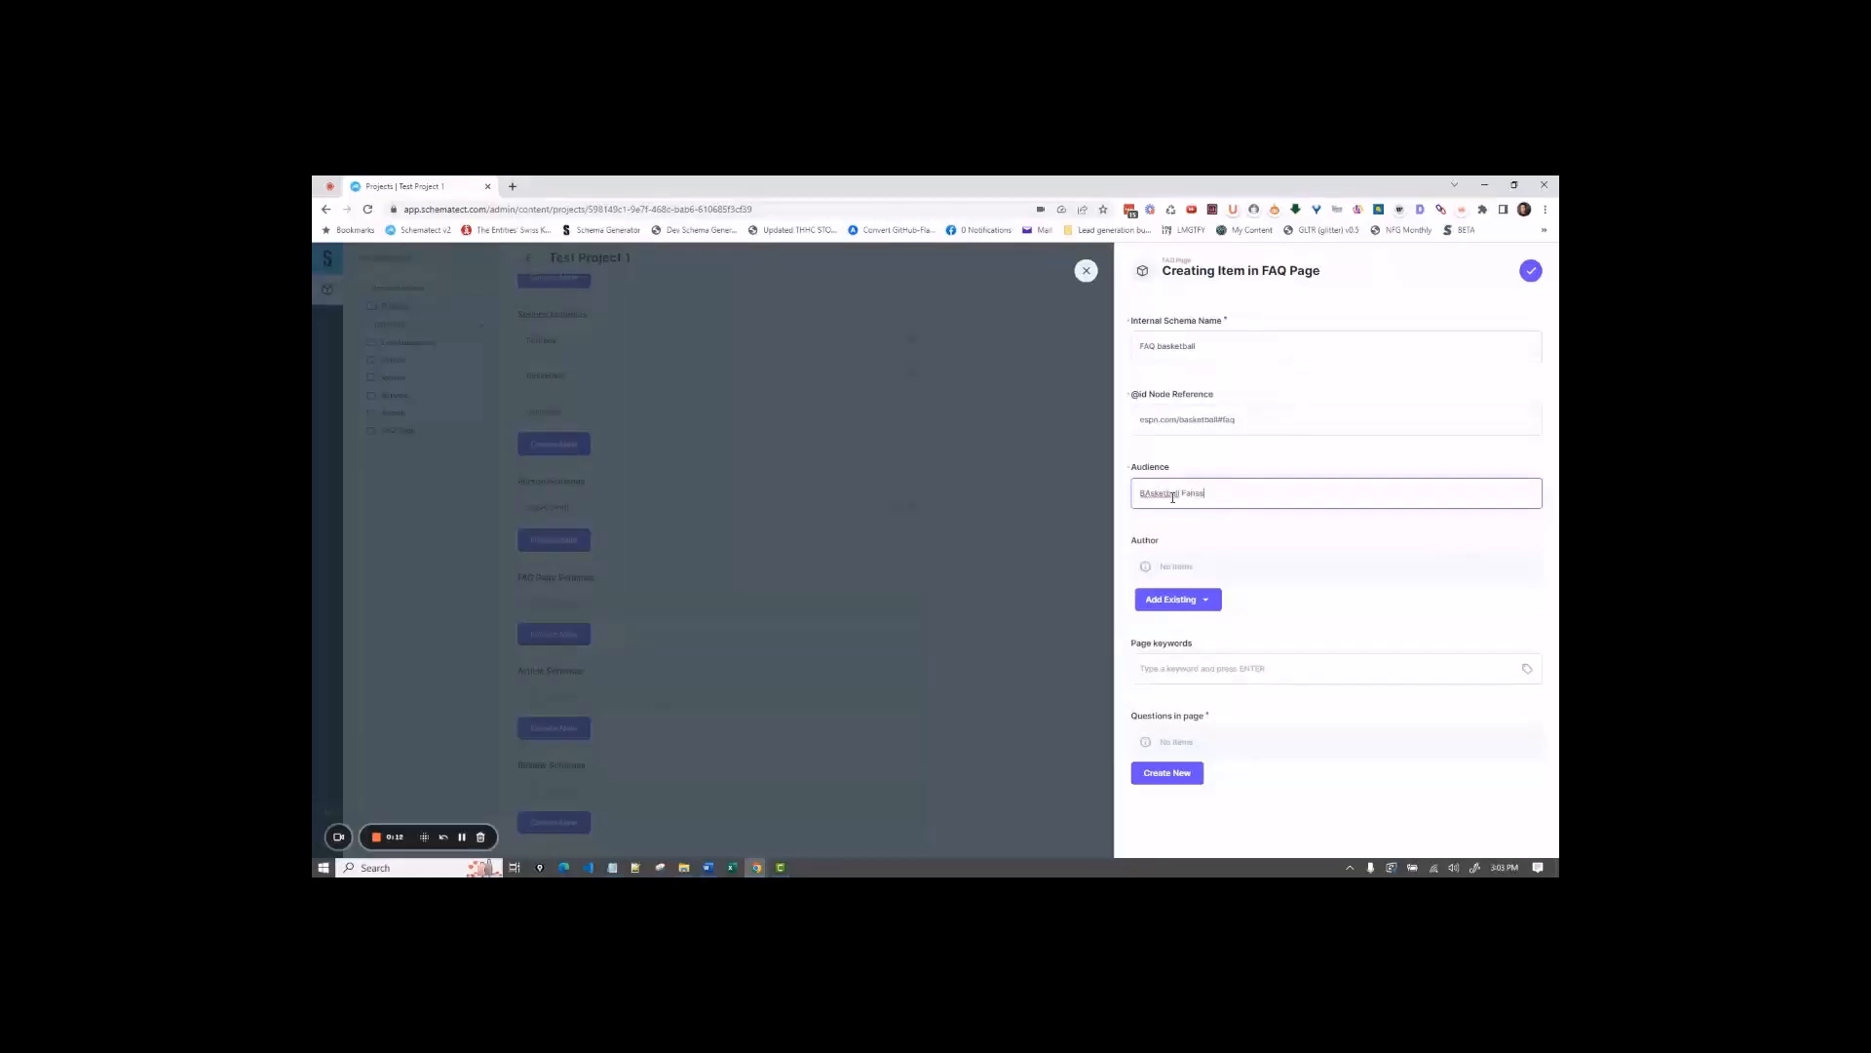
right_click(1171, 493)
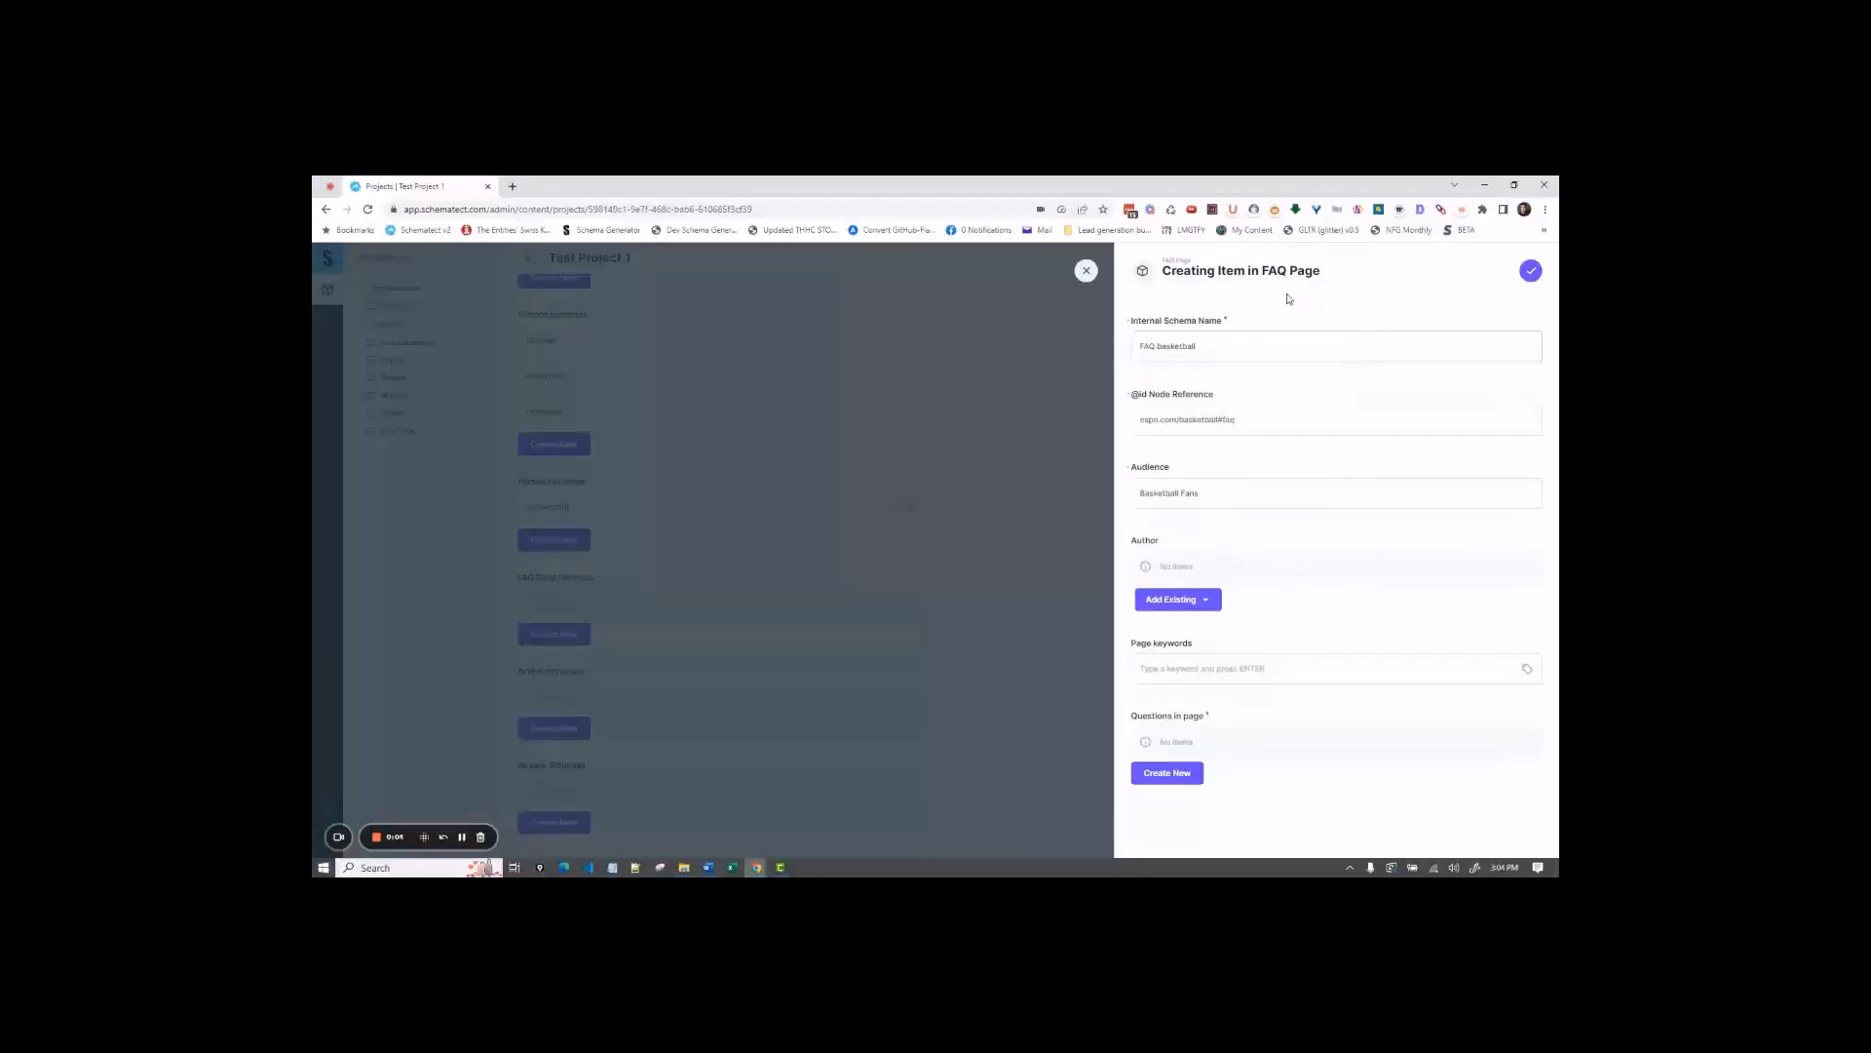
left_click(1176, 599)
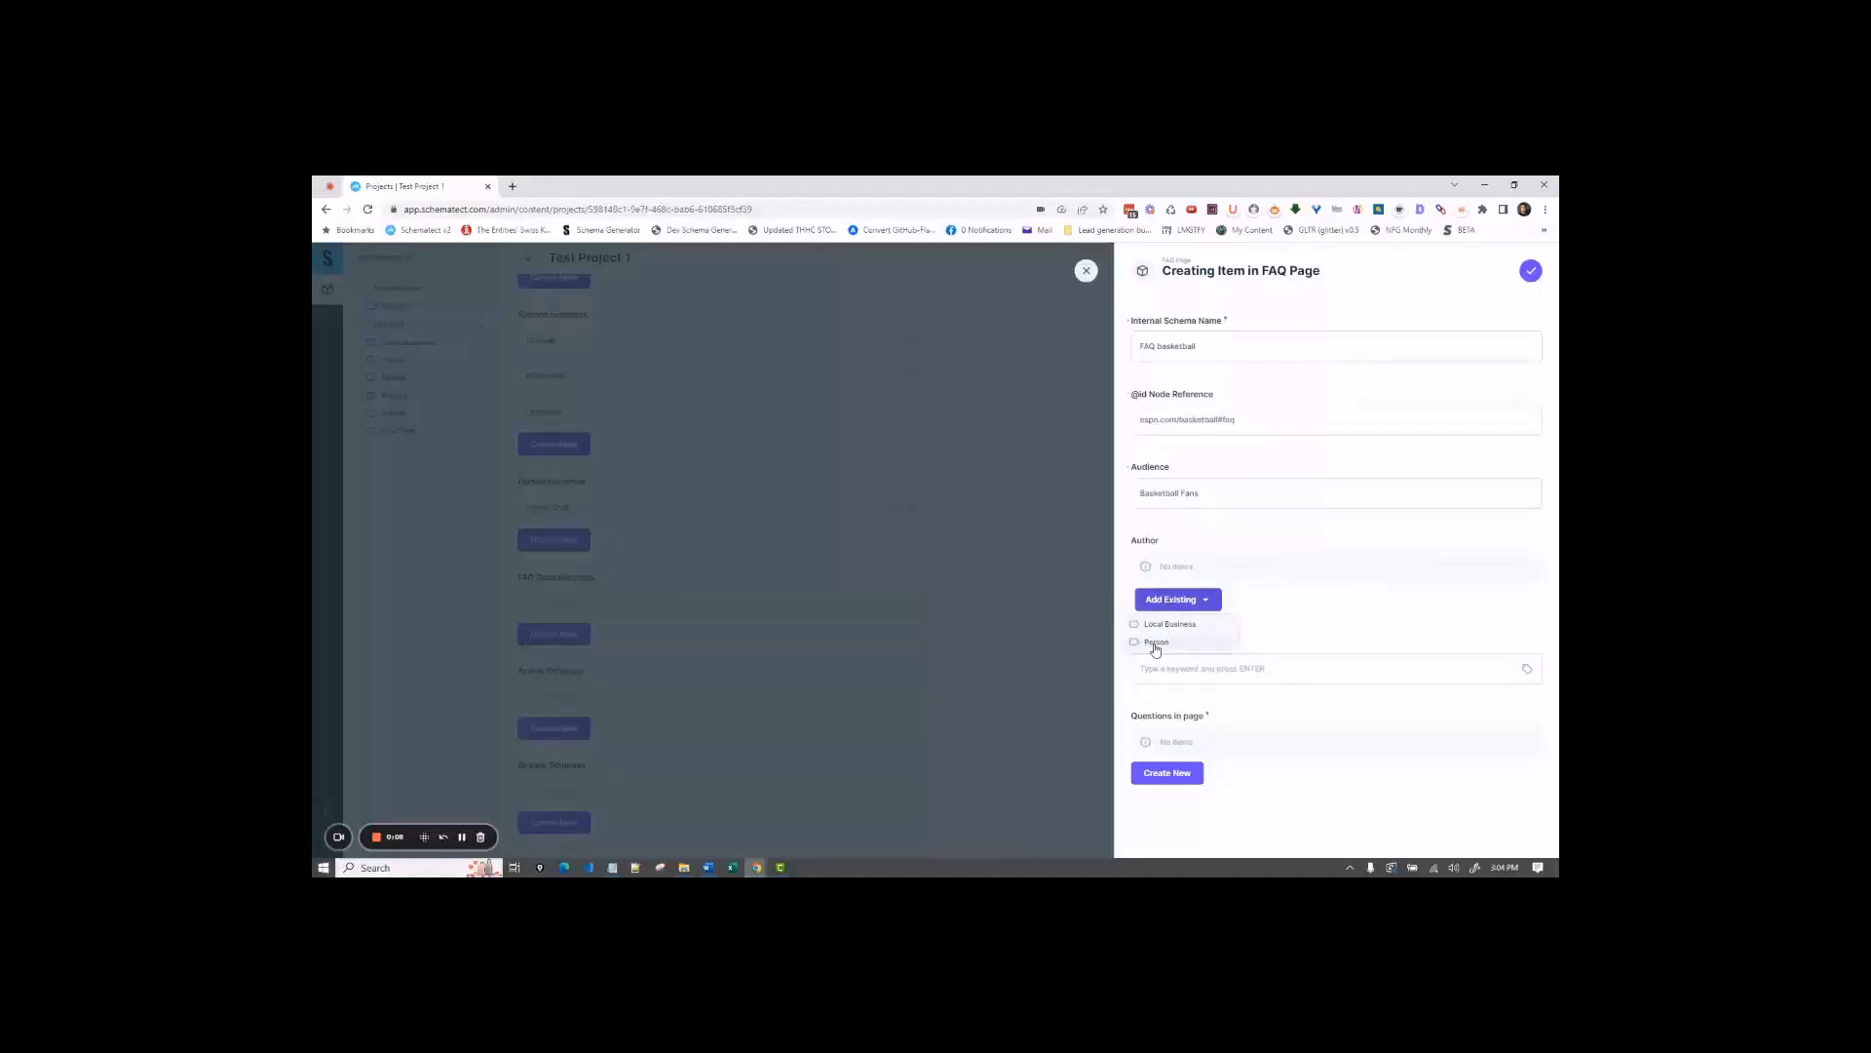
left_click(1155, 643)
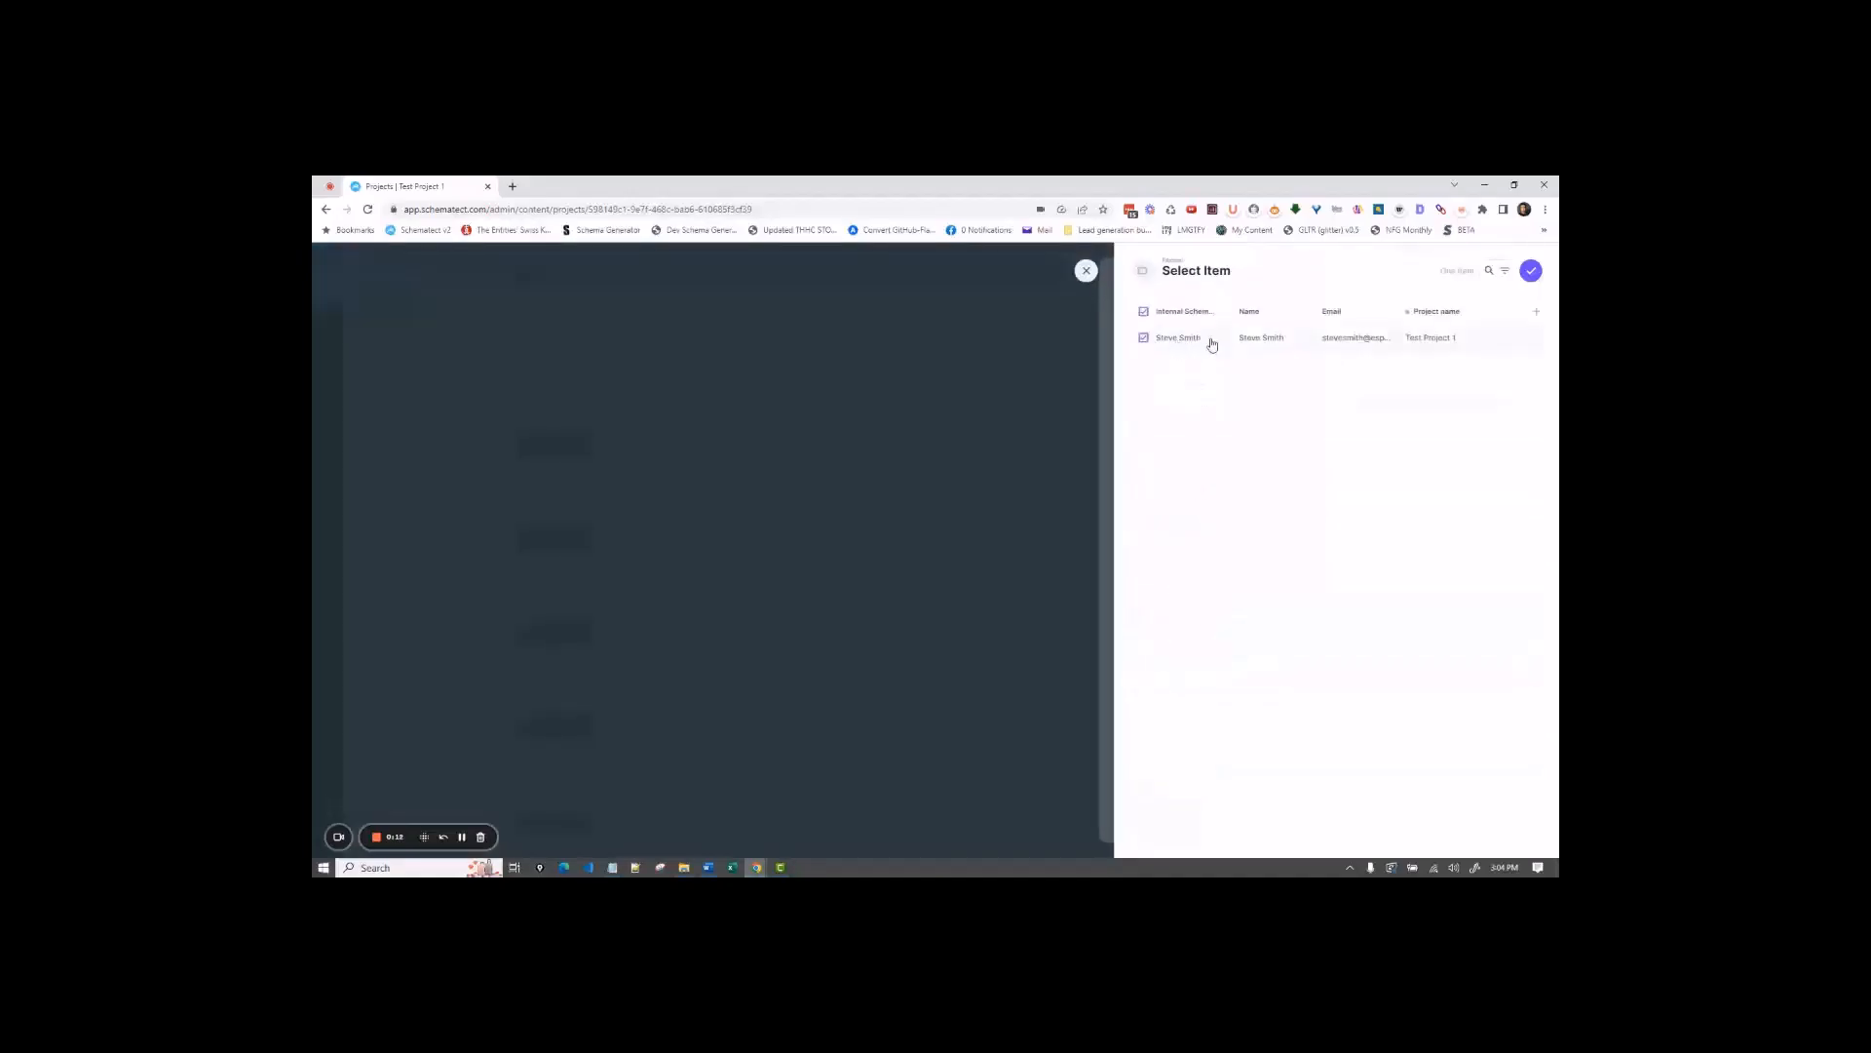
left_click(1176, 338)
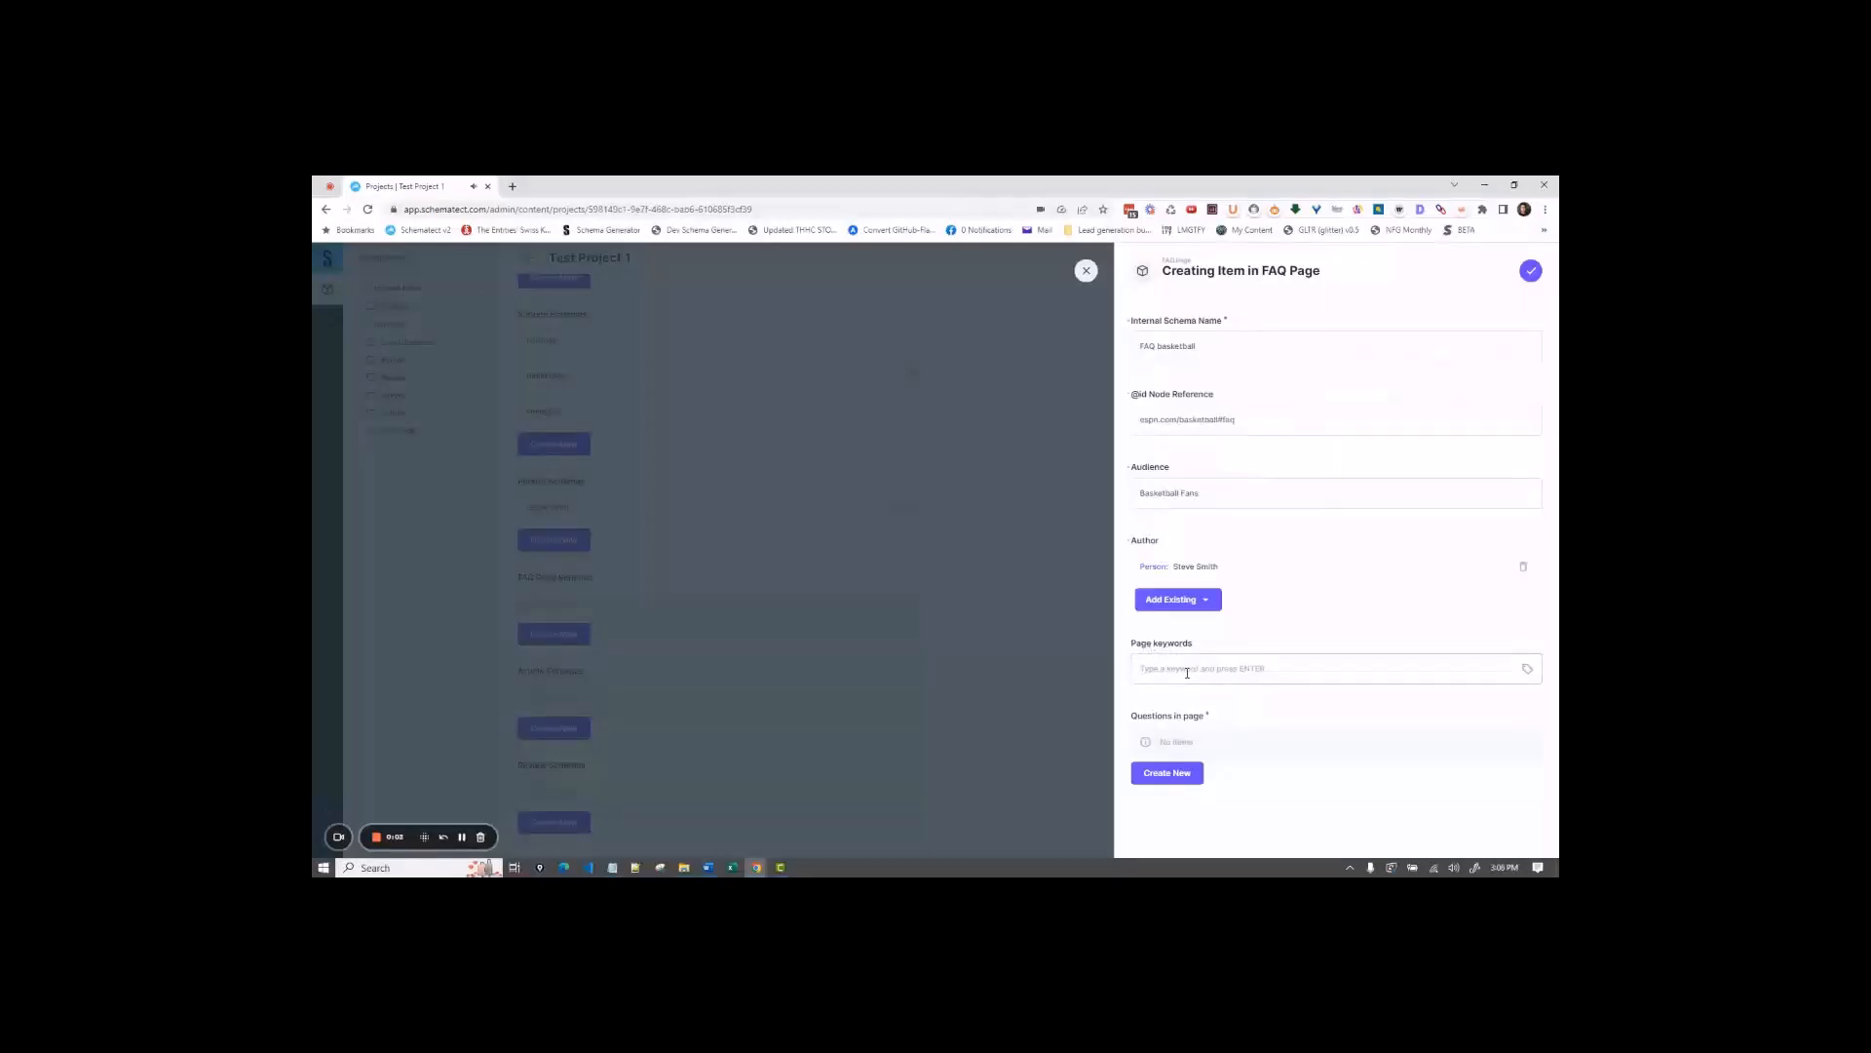
Step: Add the keyword 'basketball', then add and remove 'college basketball'
left_click(1334, 669)
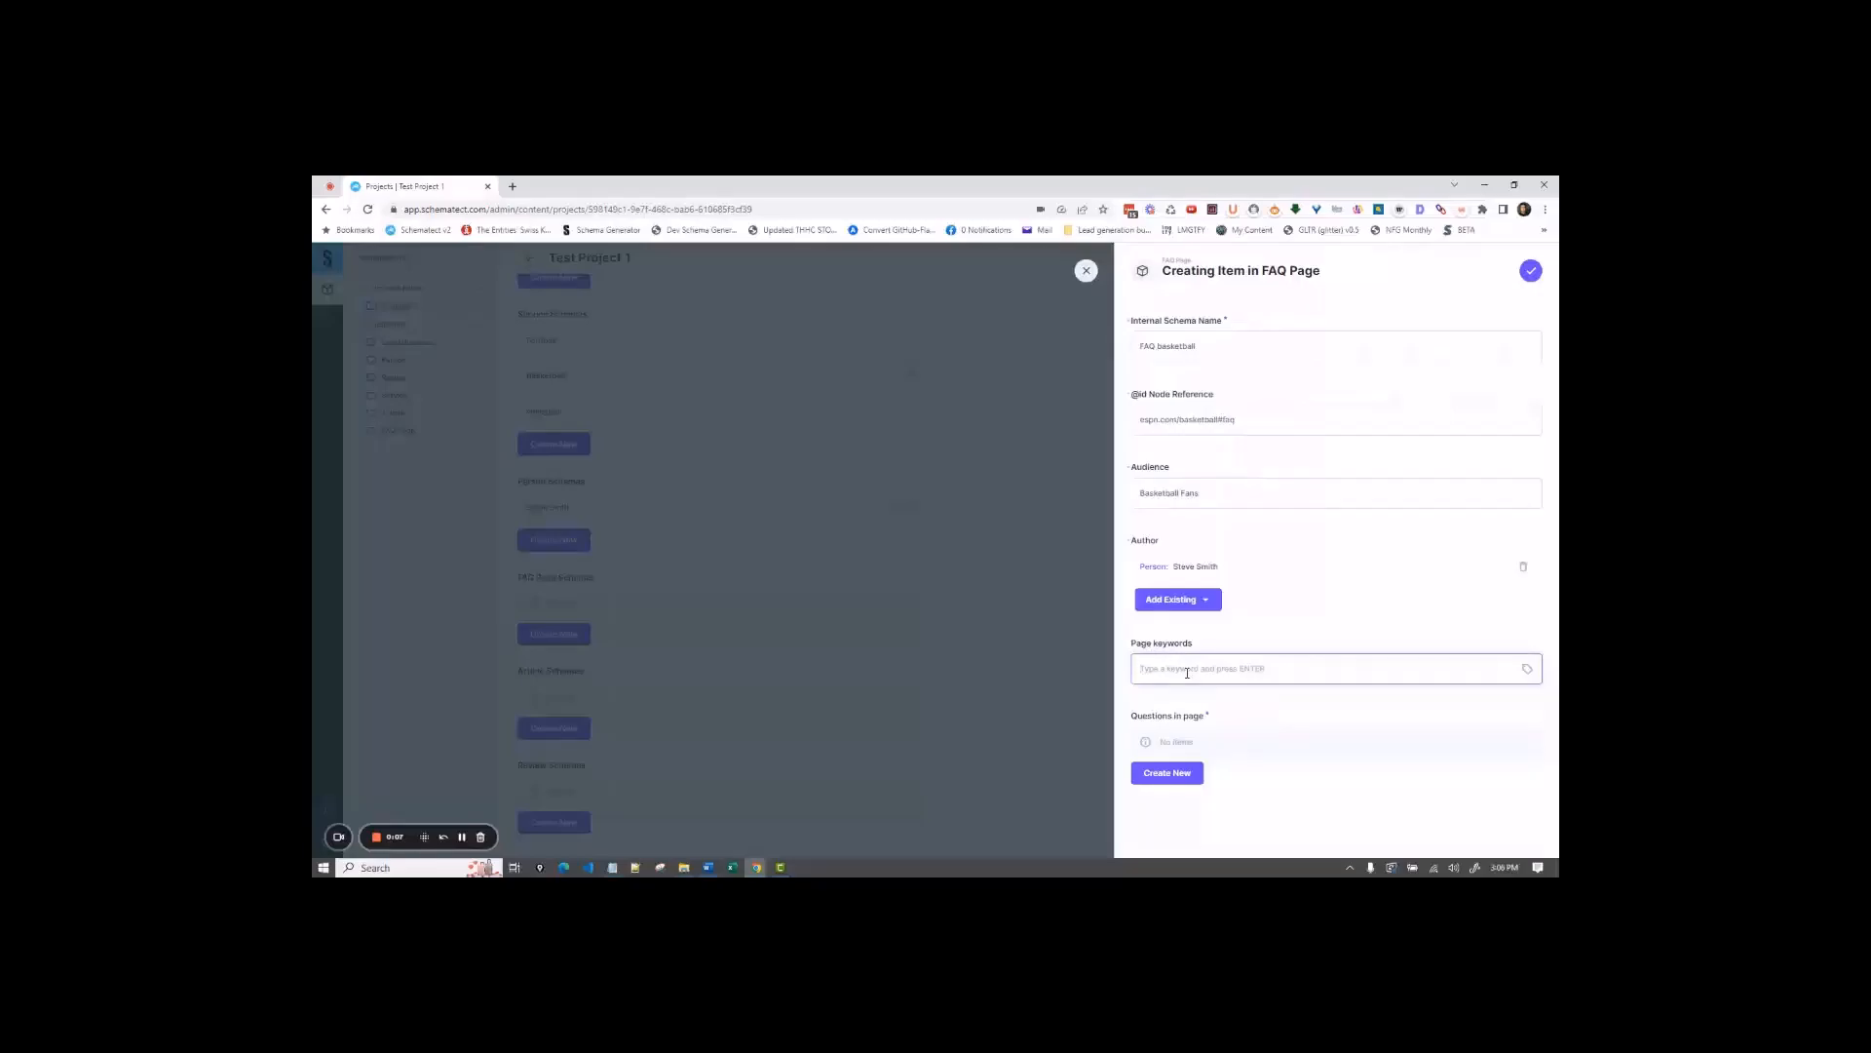
type("baske")
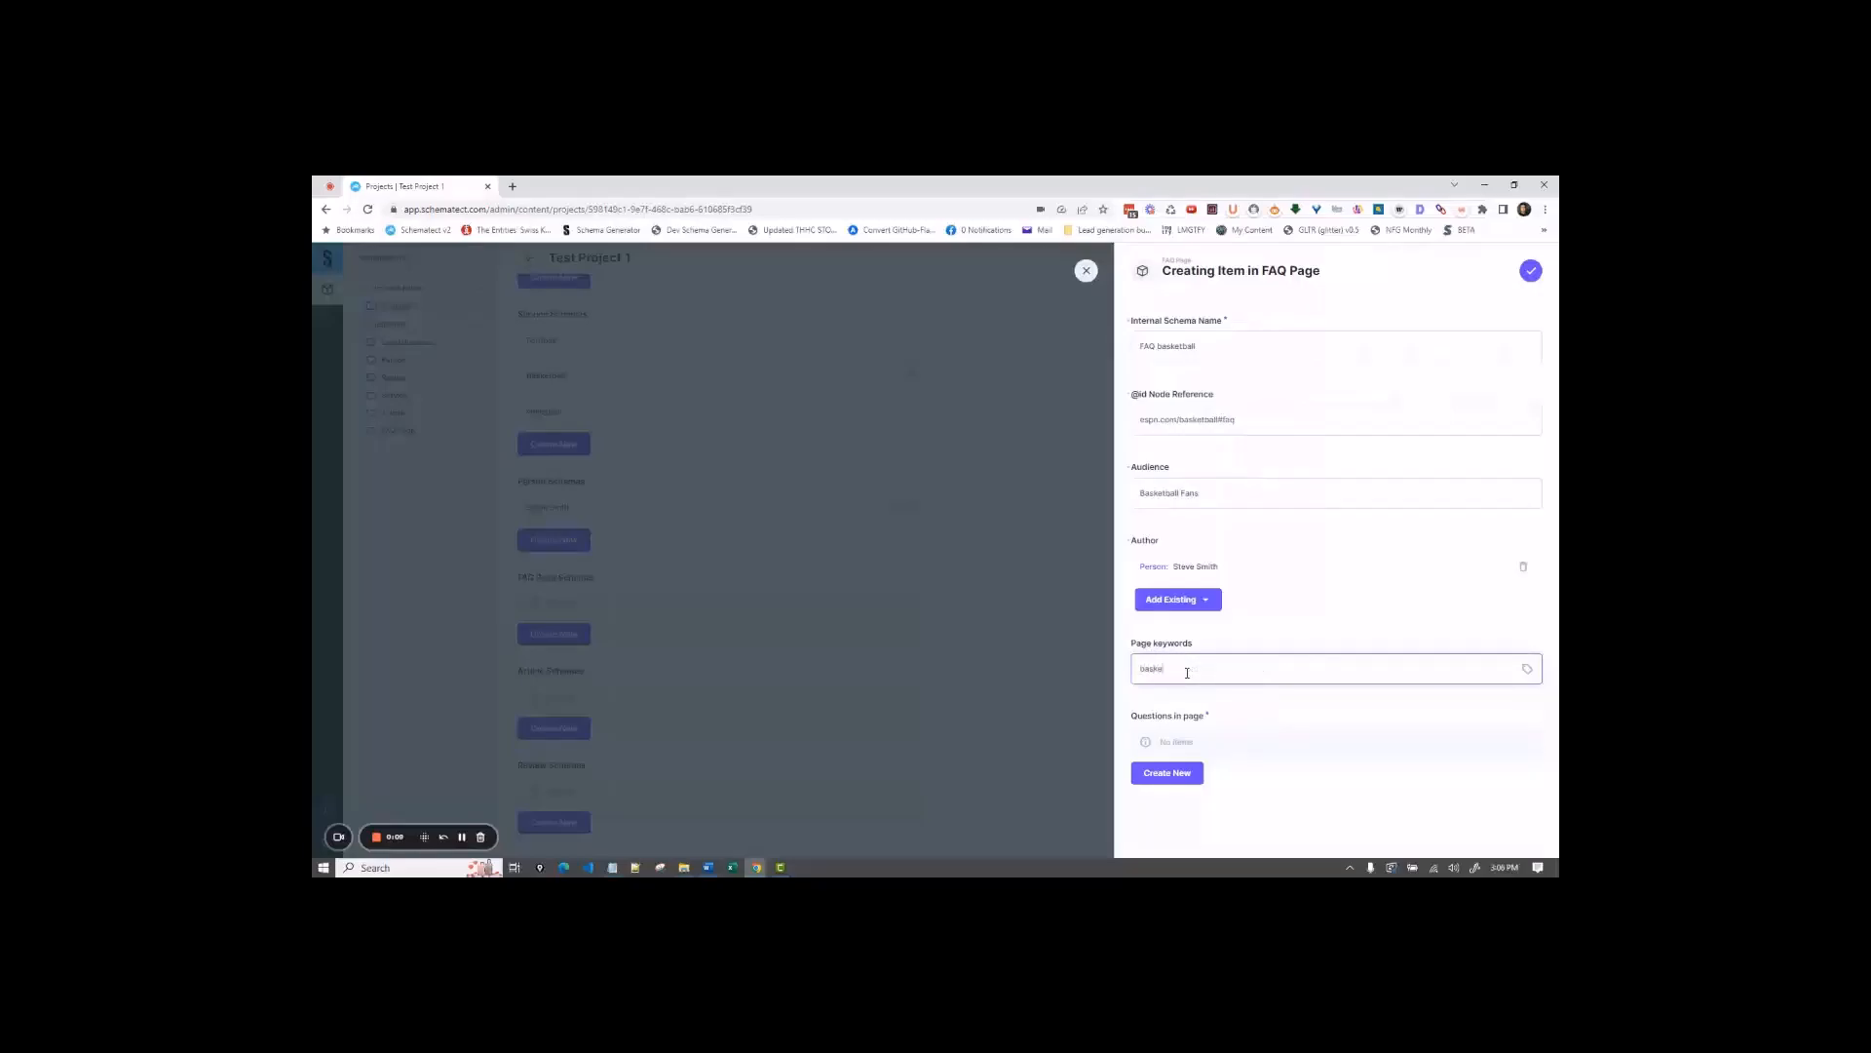
key("Enter")
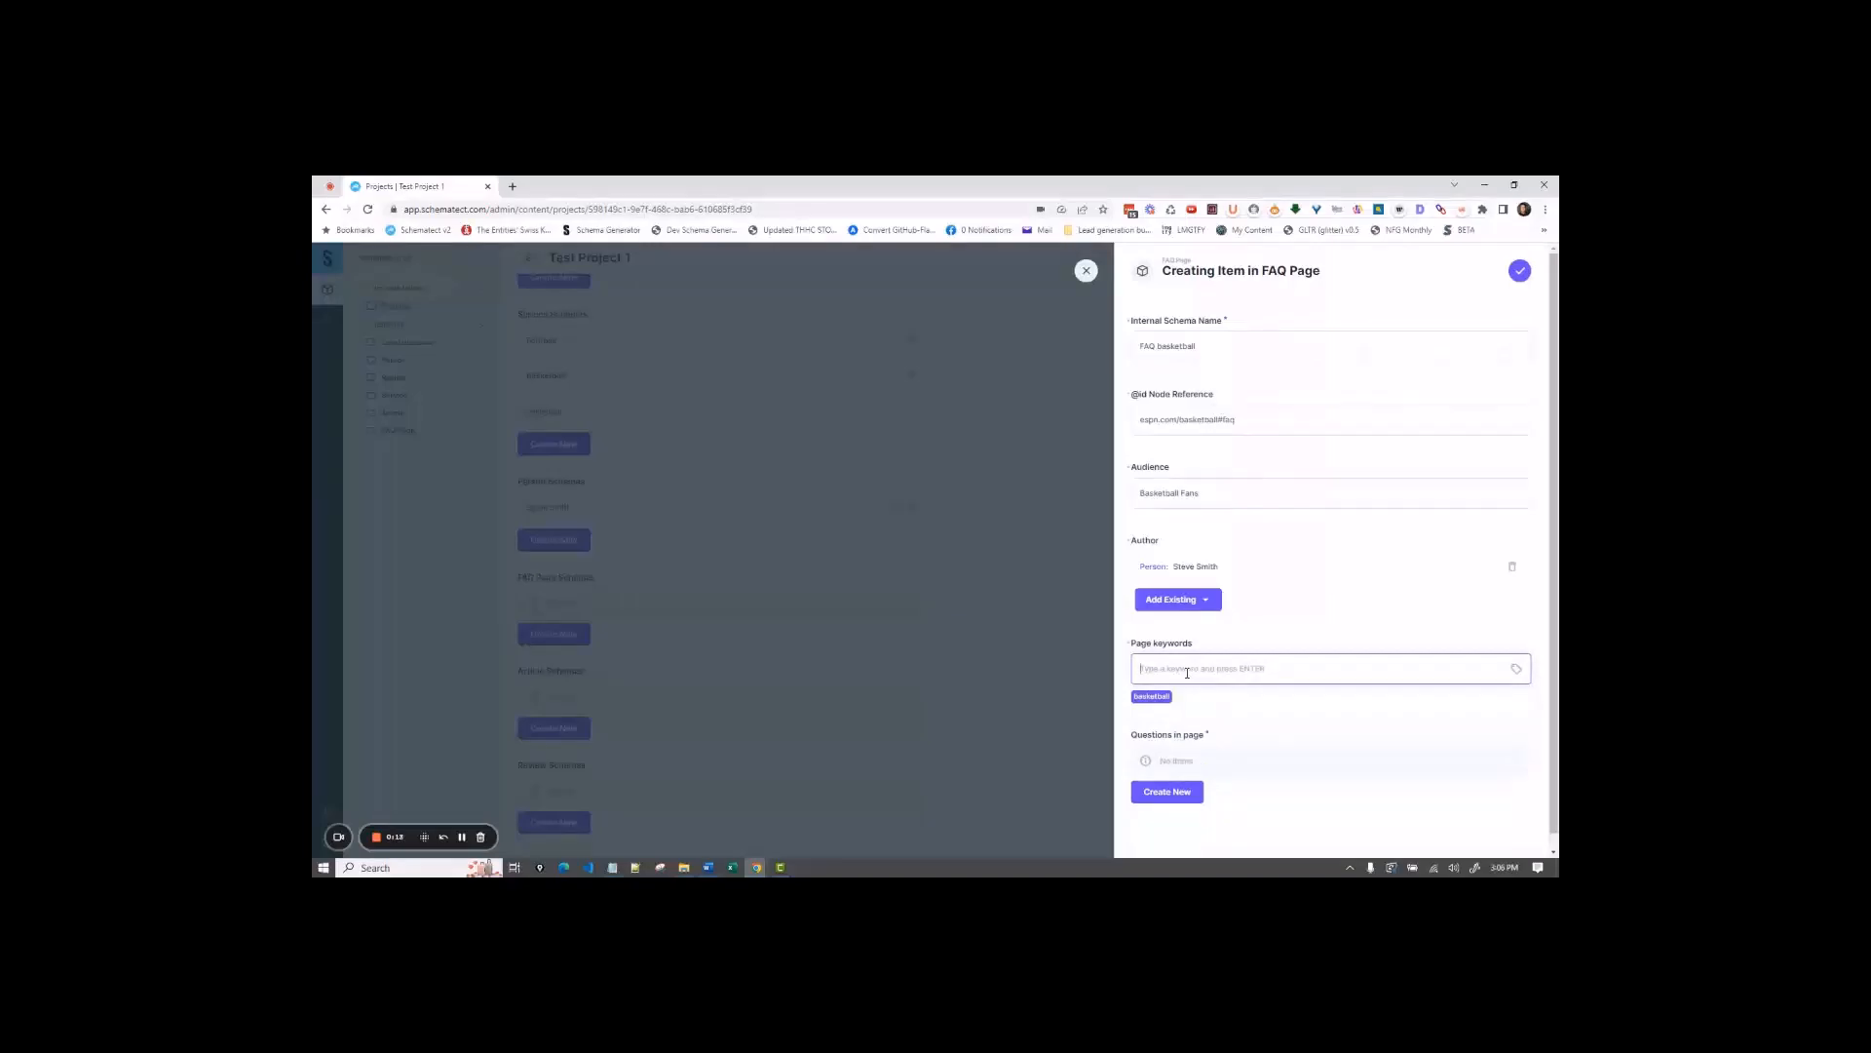
type("con")
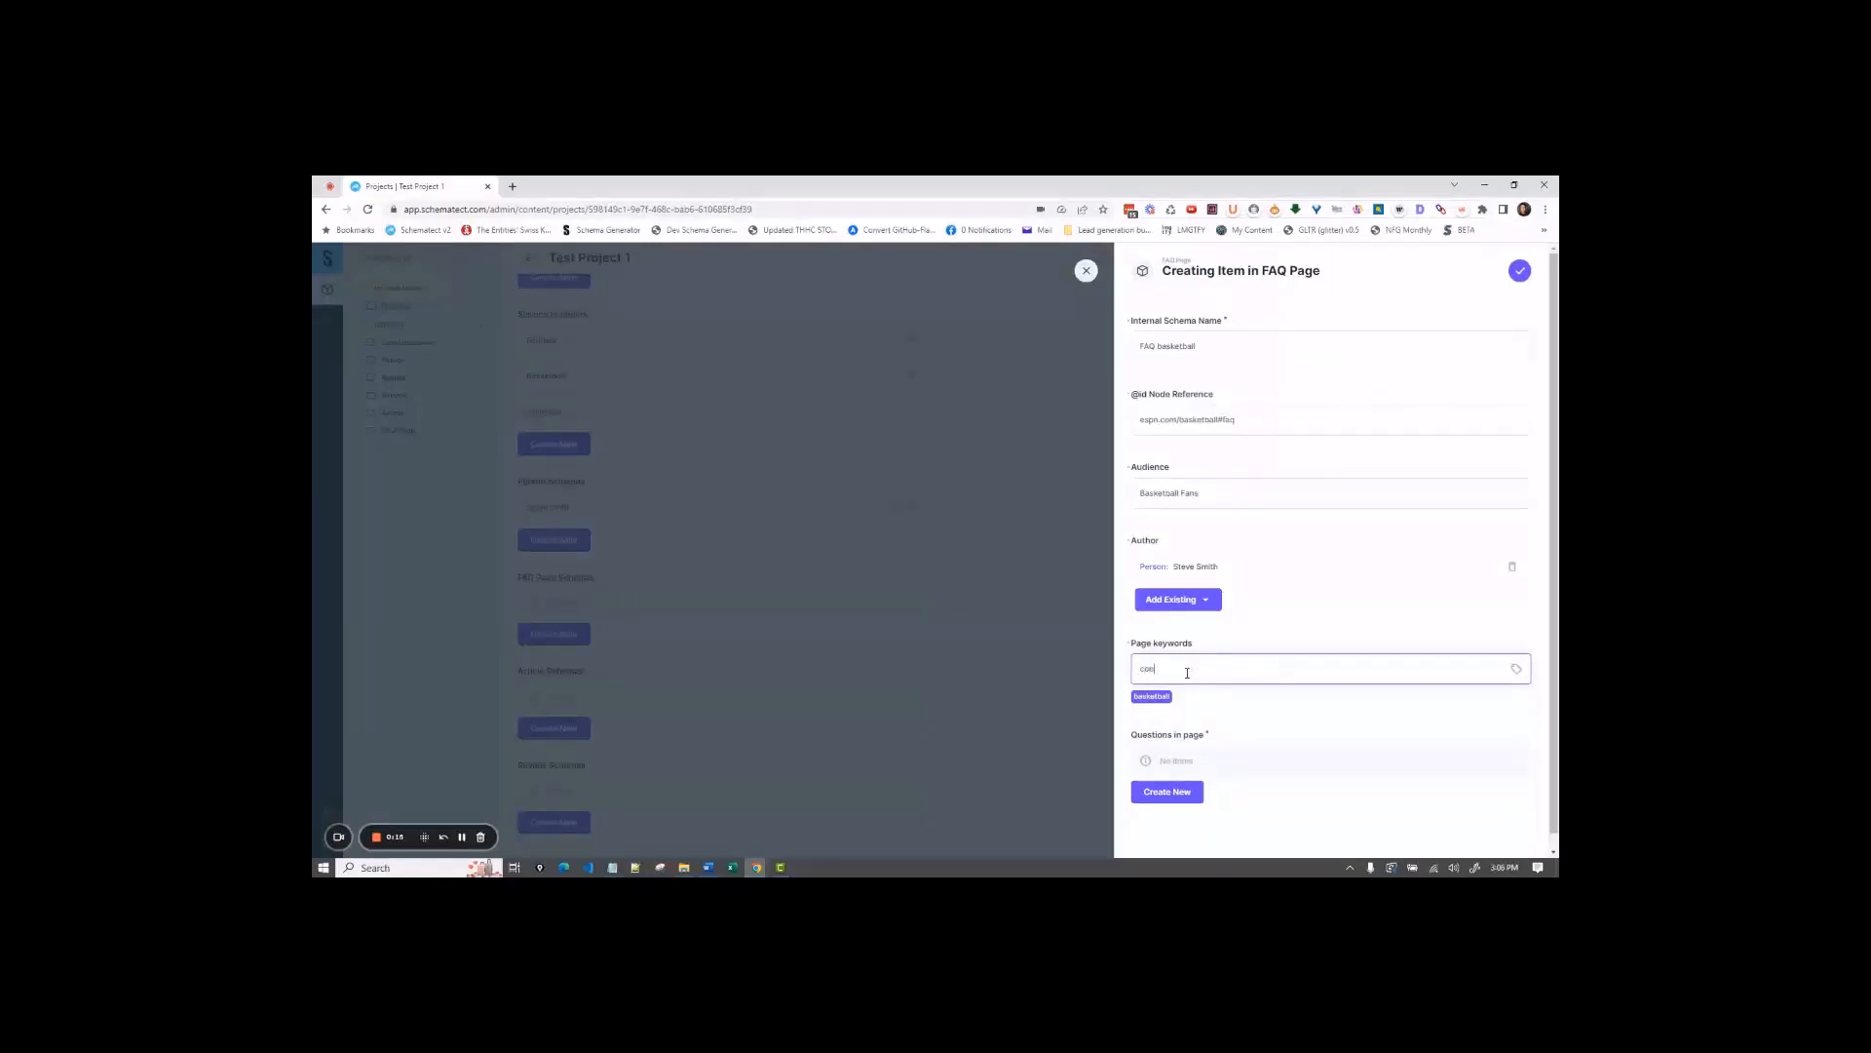
type("college bas")
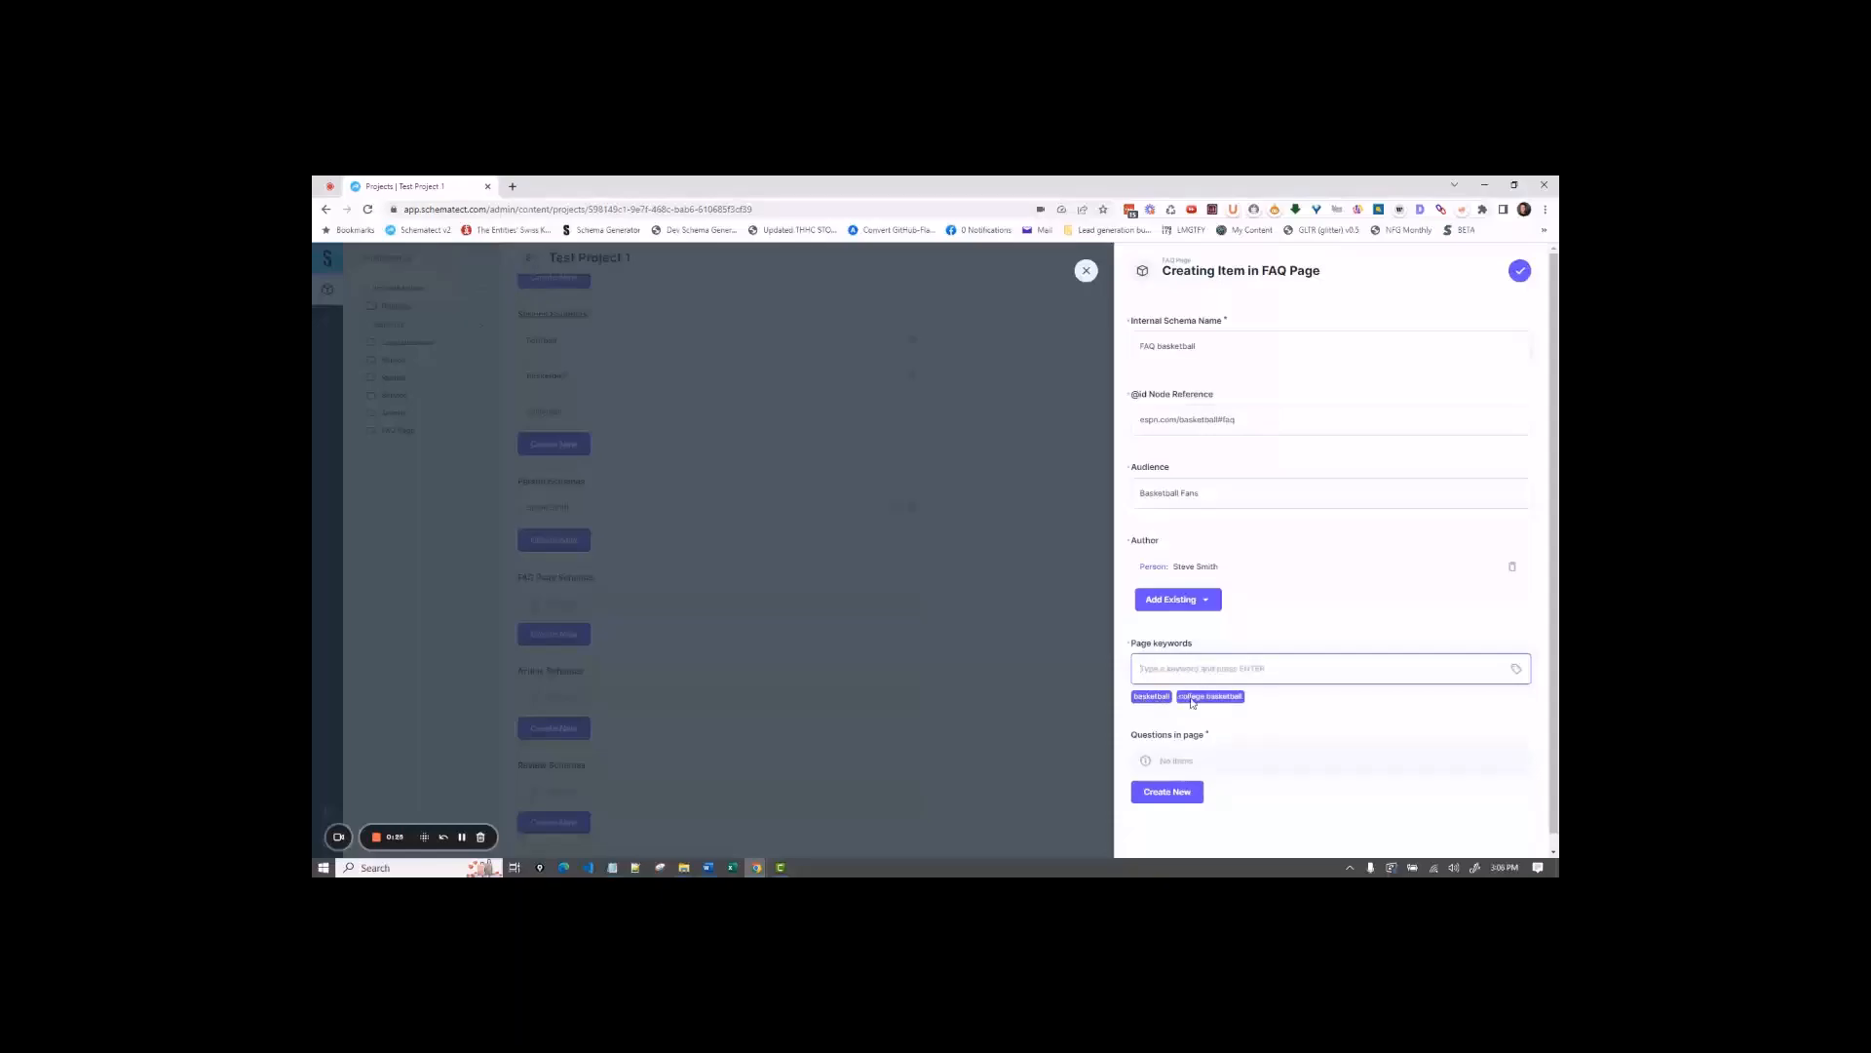
left_click(1211, 696)
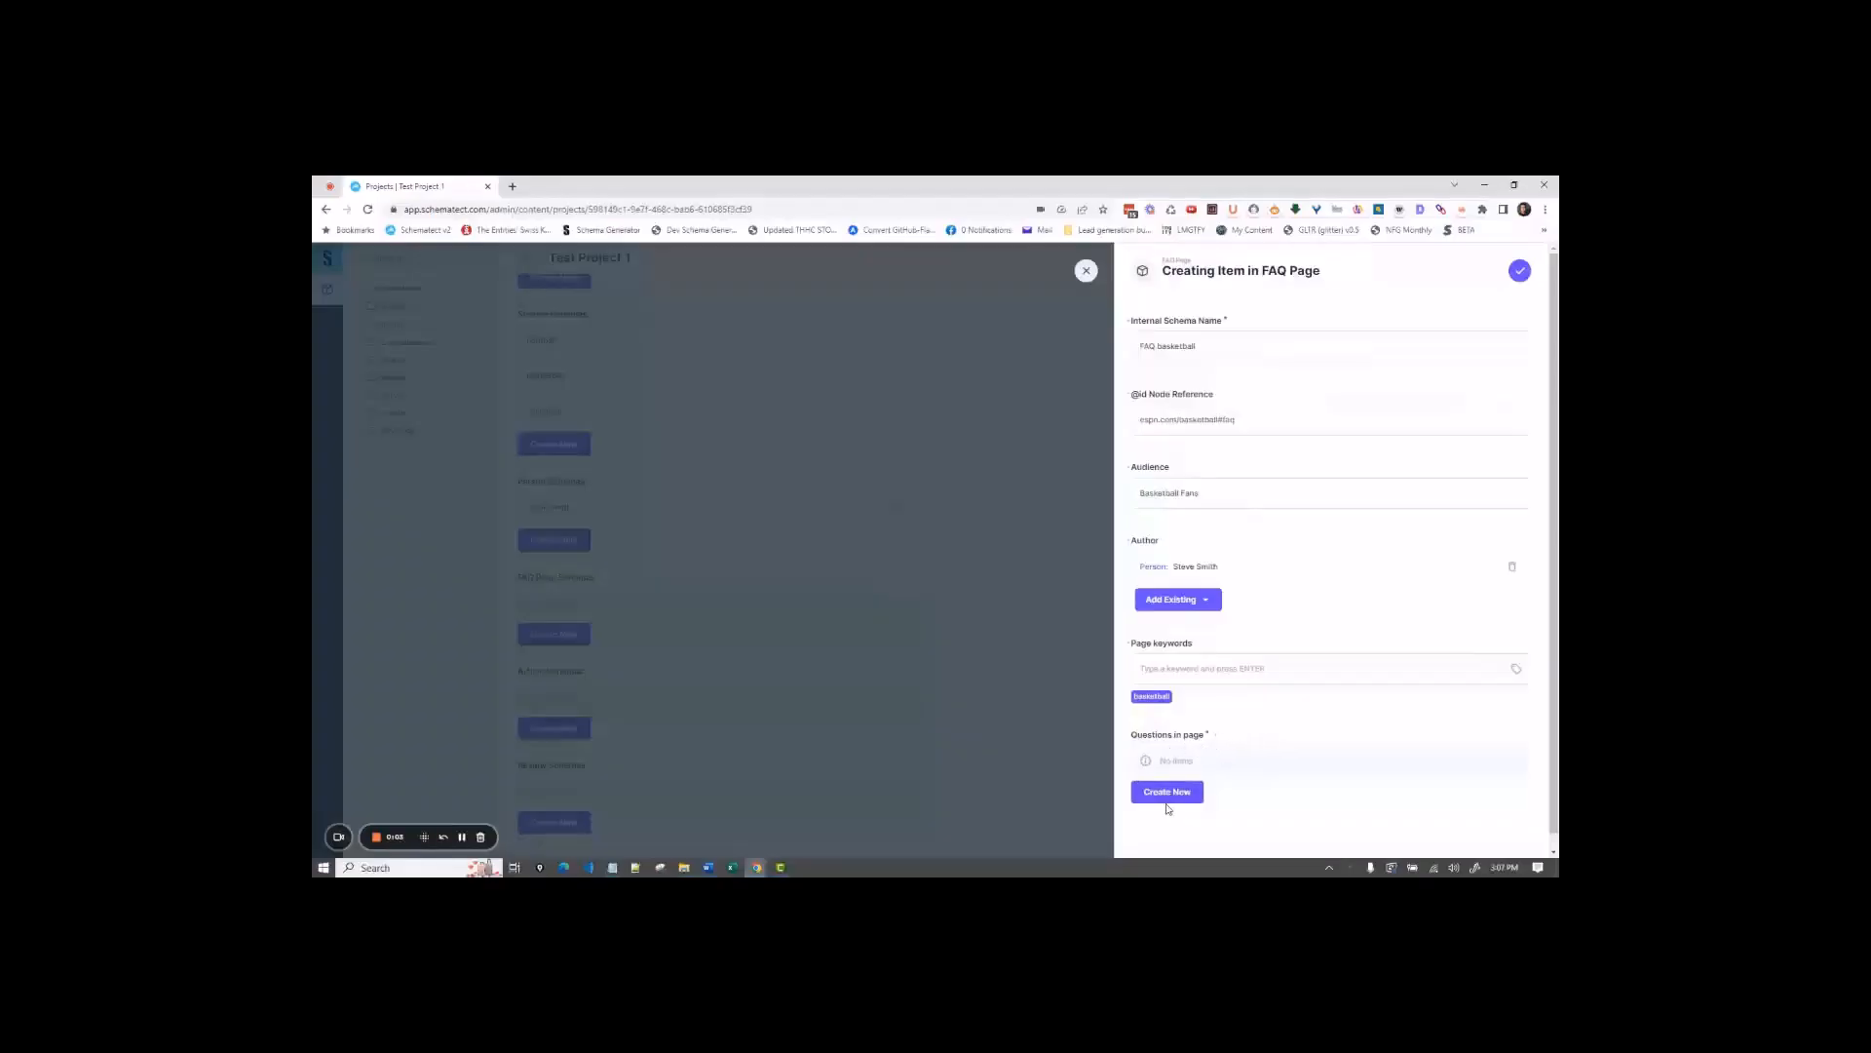
Step: Save the question 'What is basketball?' answered 'Basketball is a fun game.', then open another blank question
left_click(1166, 792)
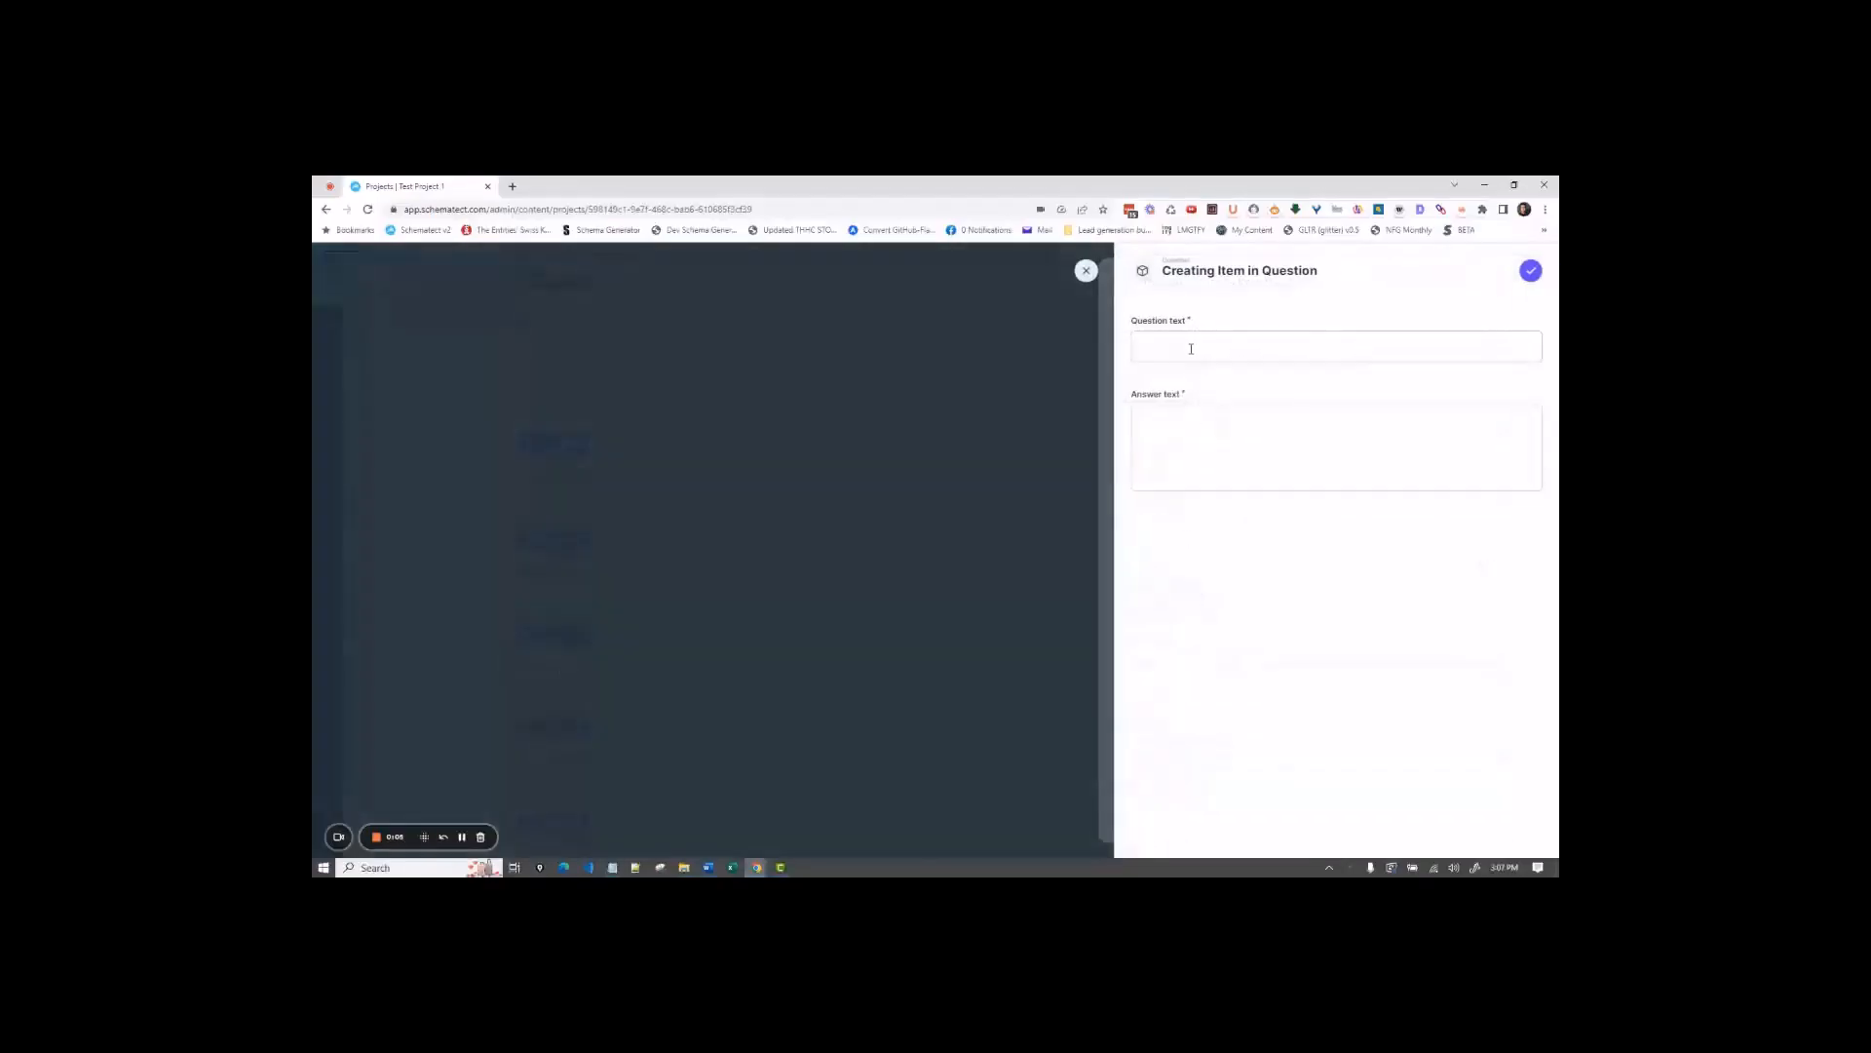
left_click(1334, 347)
type("What is basketball")
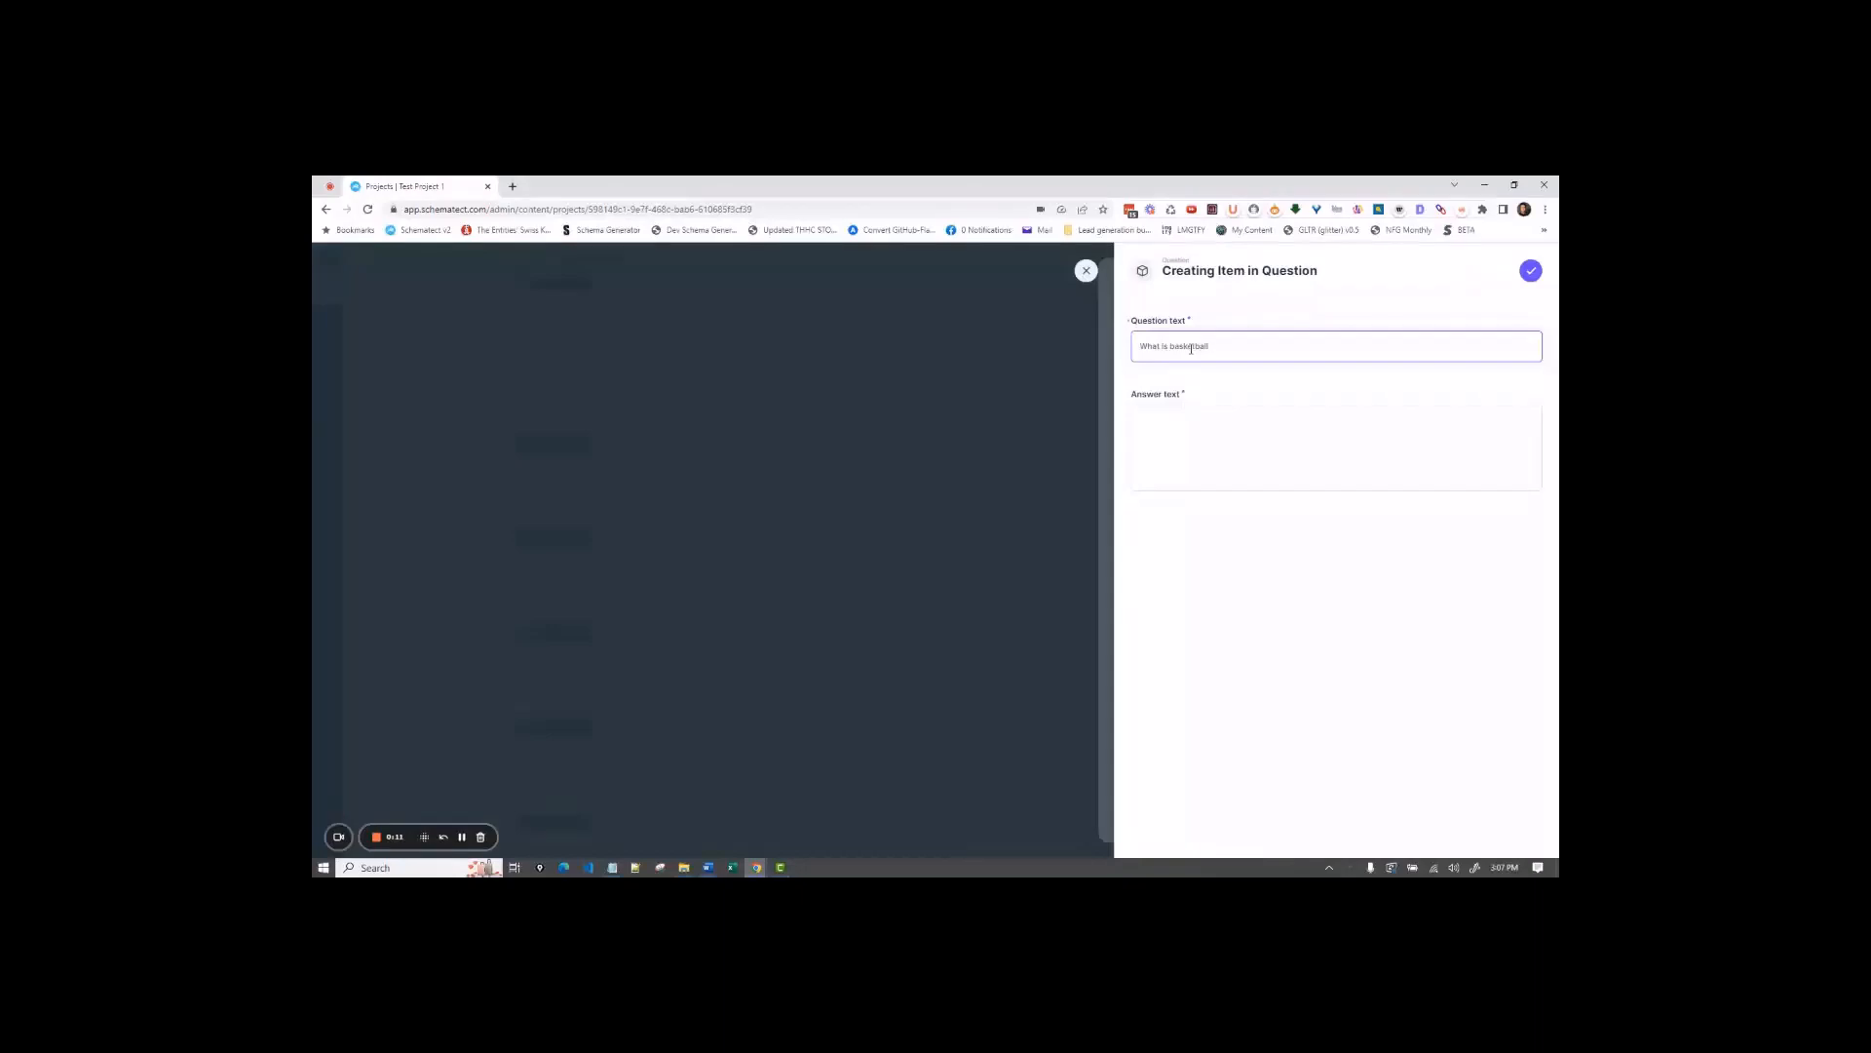
left_click(1335, 448)
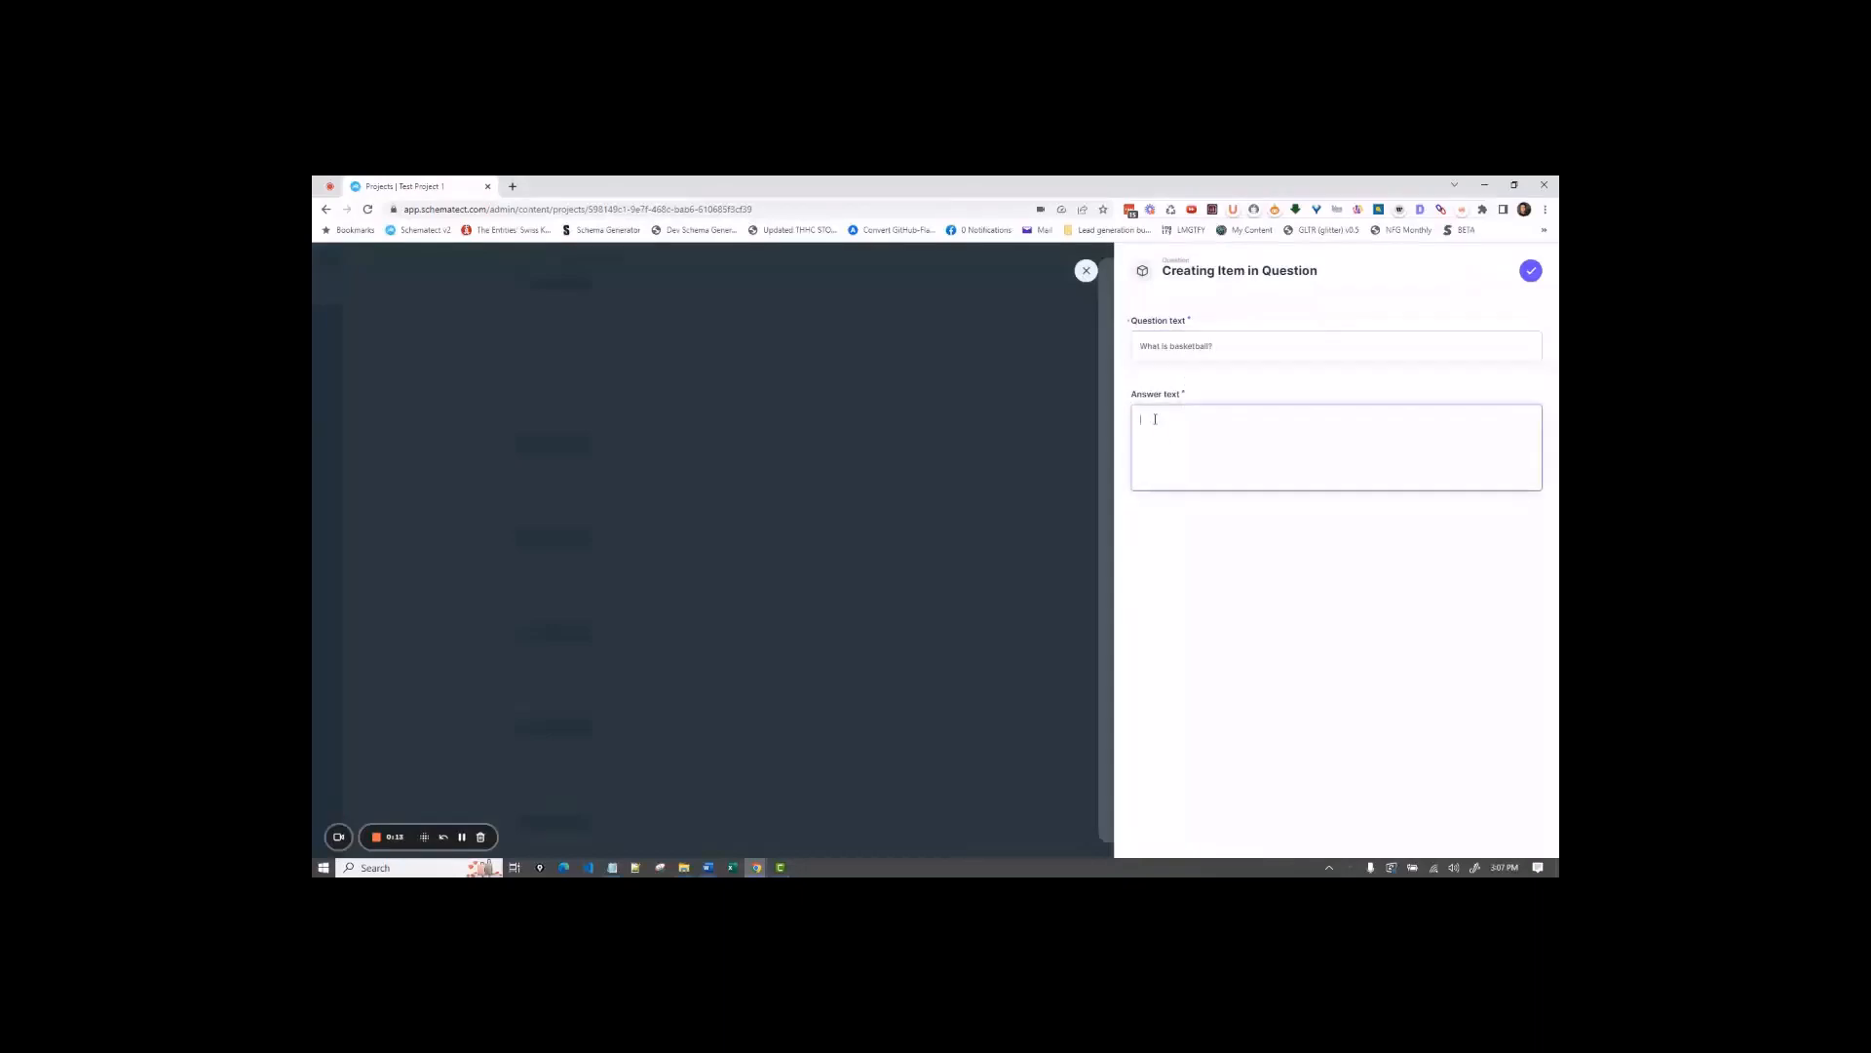
type("Basketball is a")
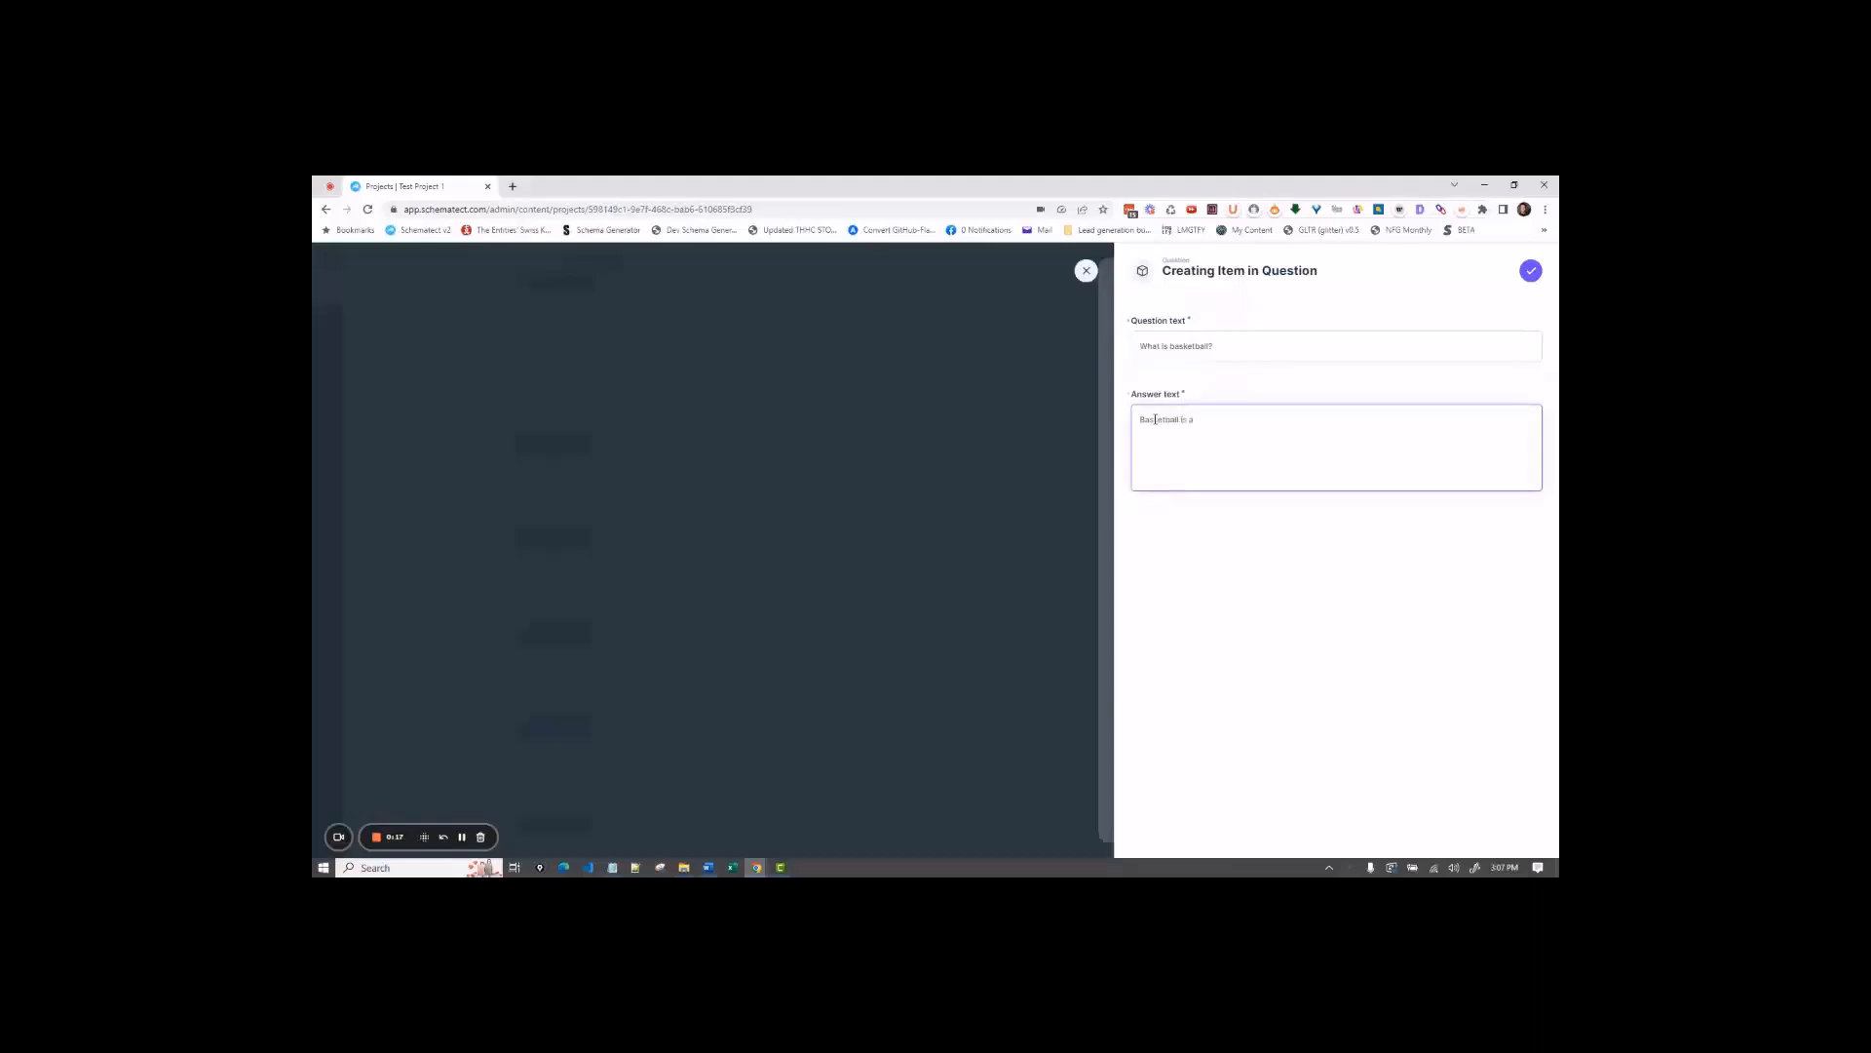
type("fun game.")
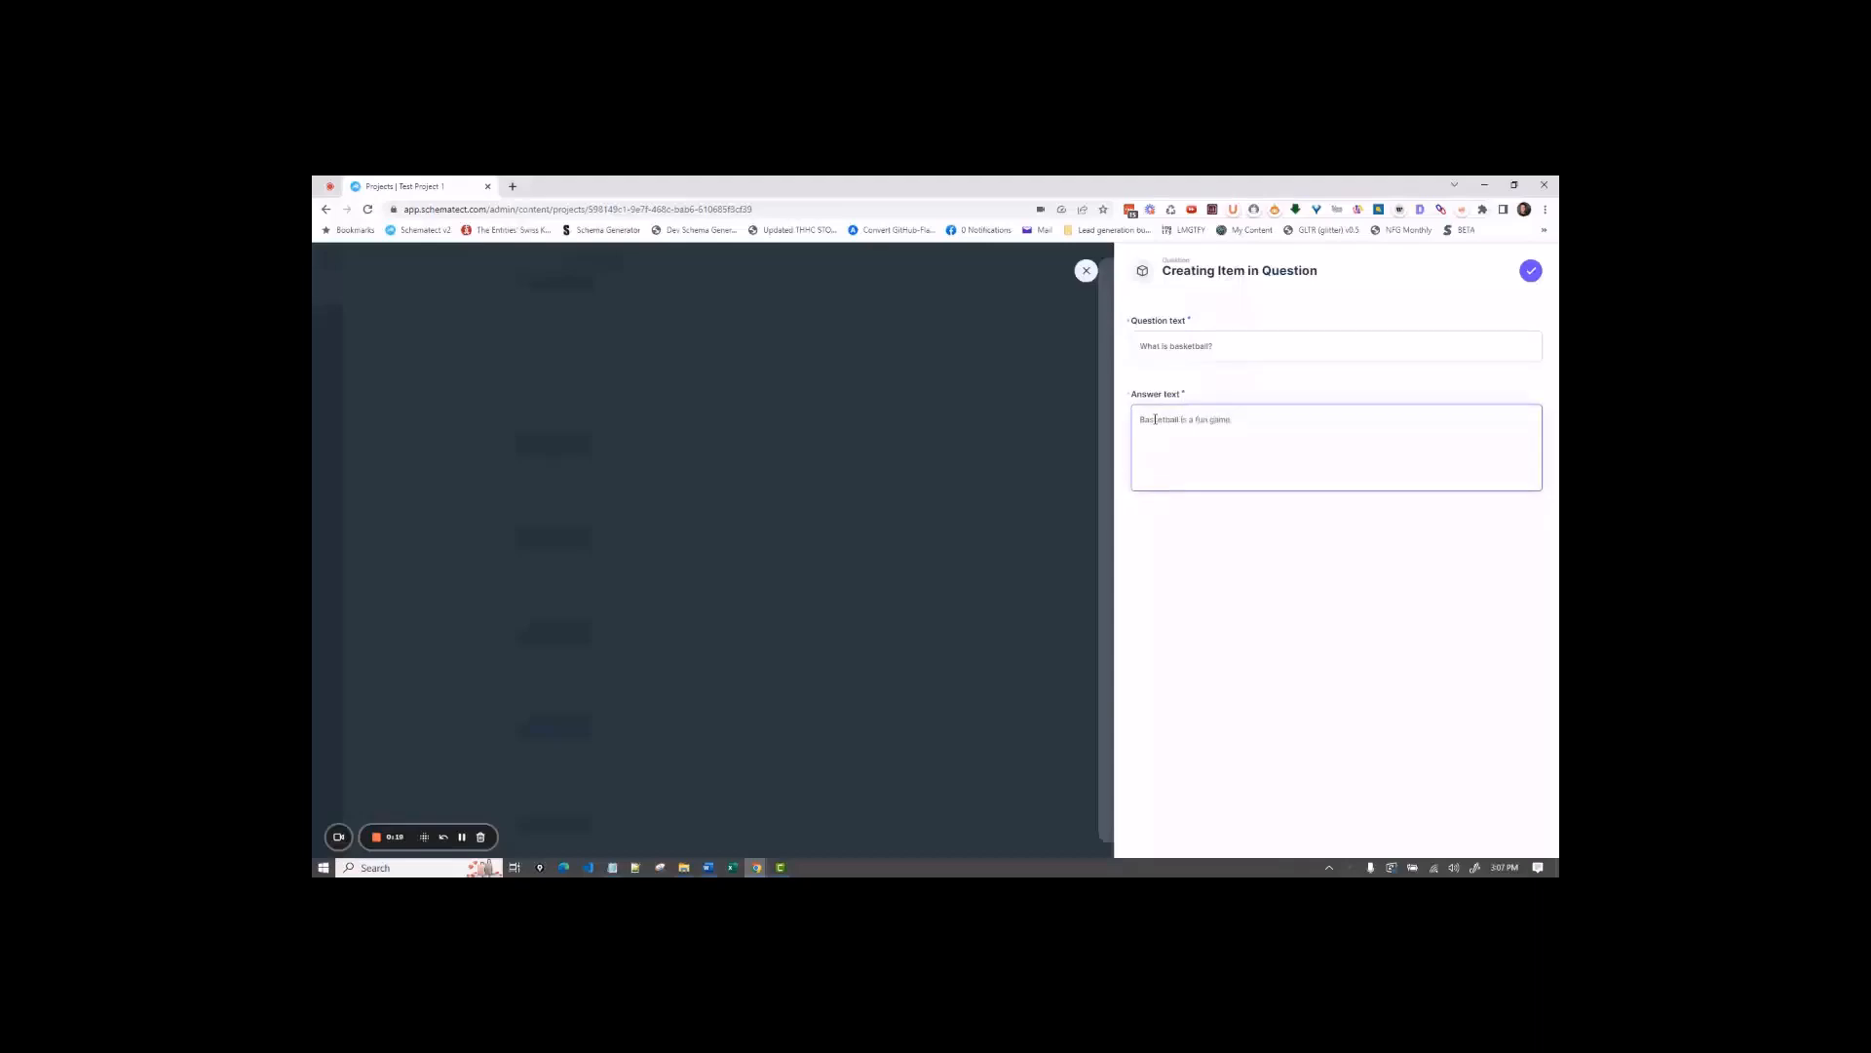
left_click(1531, 270)
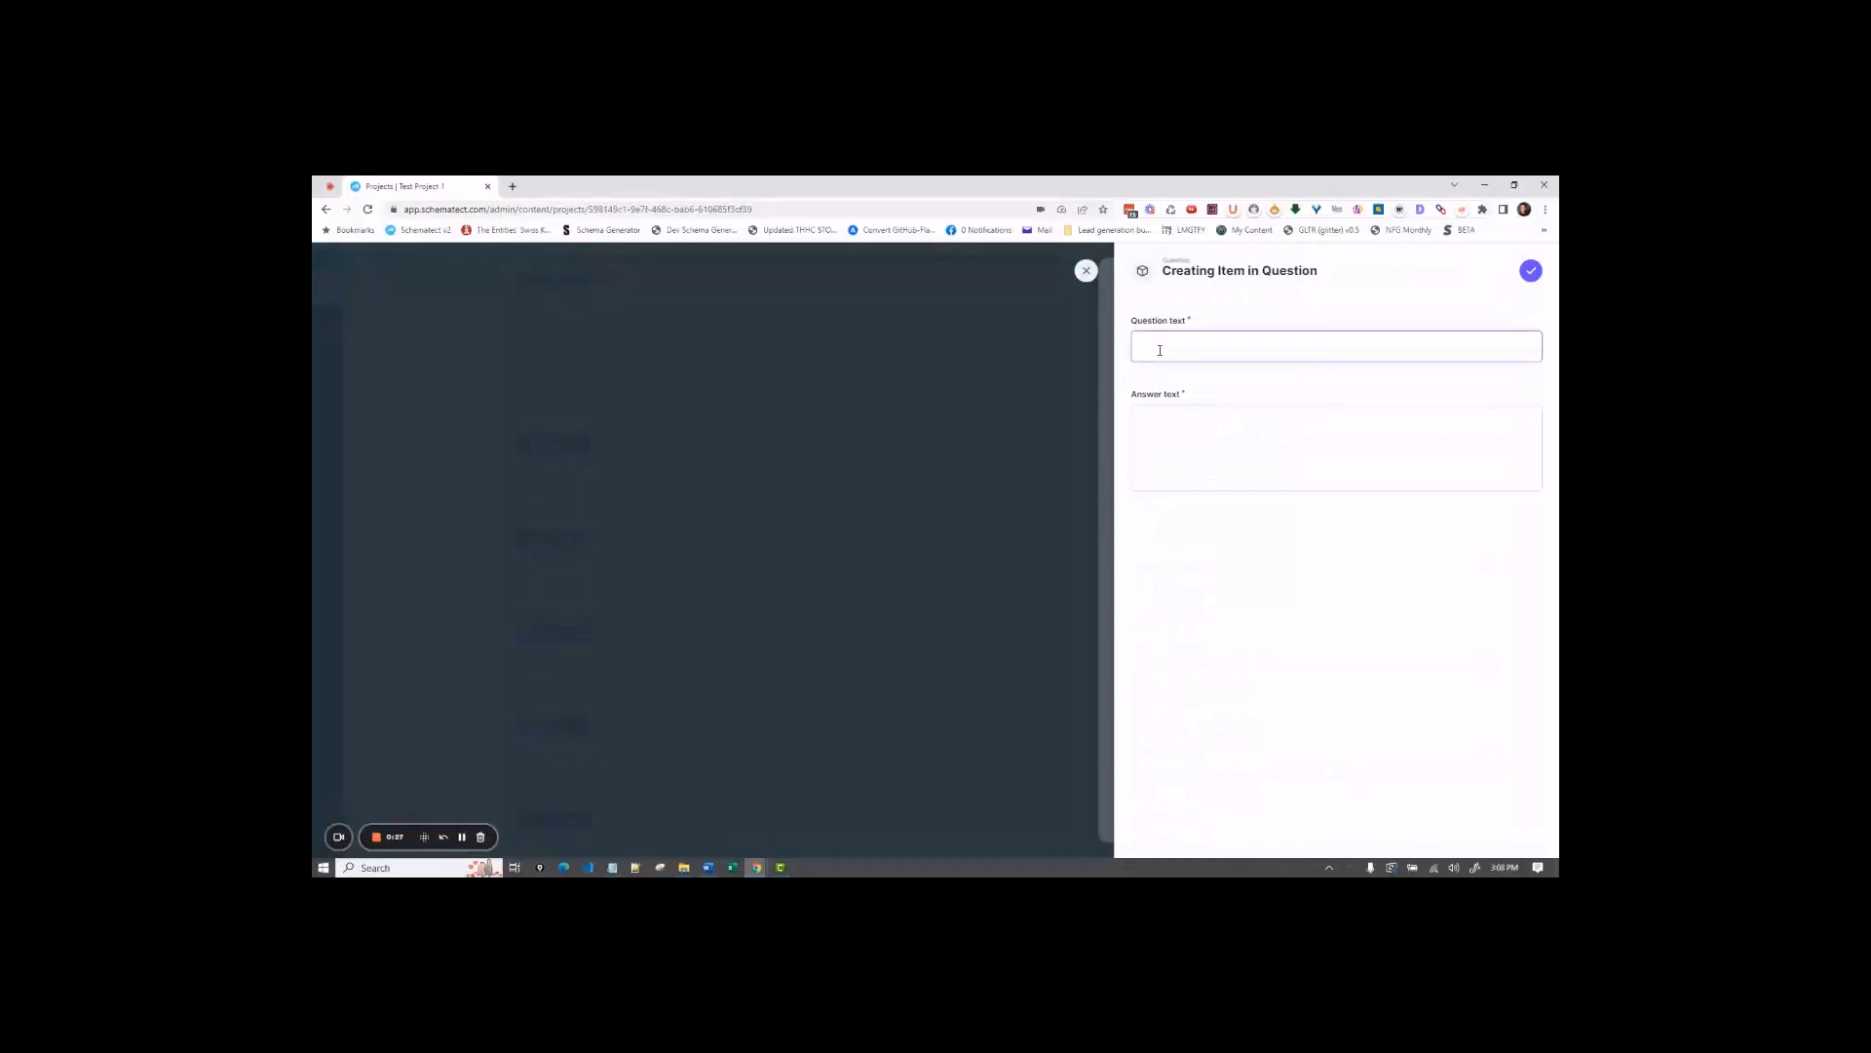
Step: Enter 'What is college march madness' with an answer about the college tournament in March
type("What is college march madness")
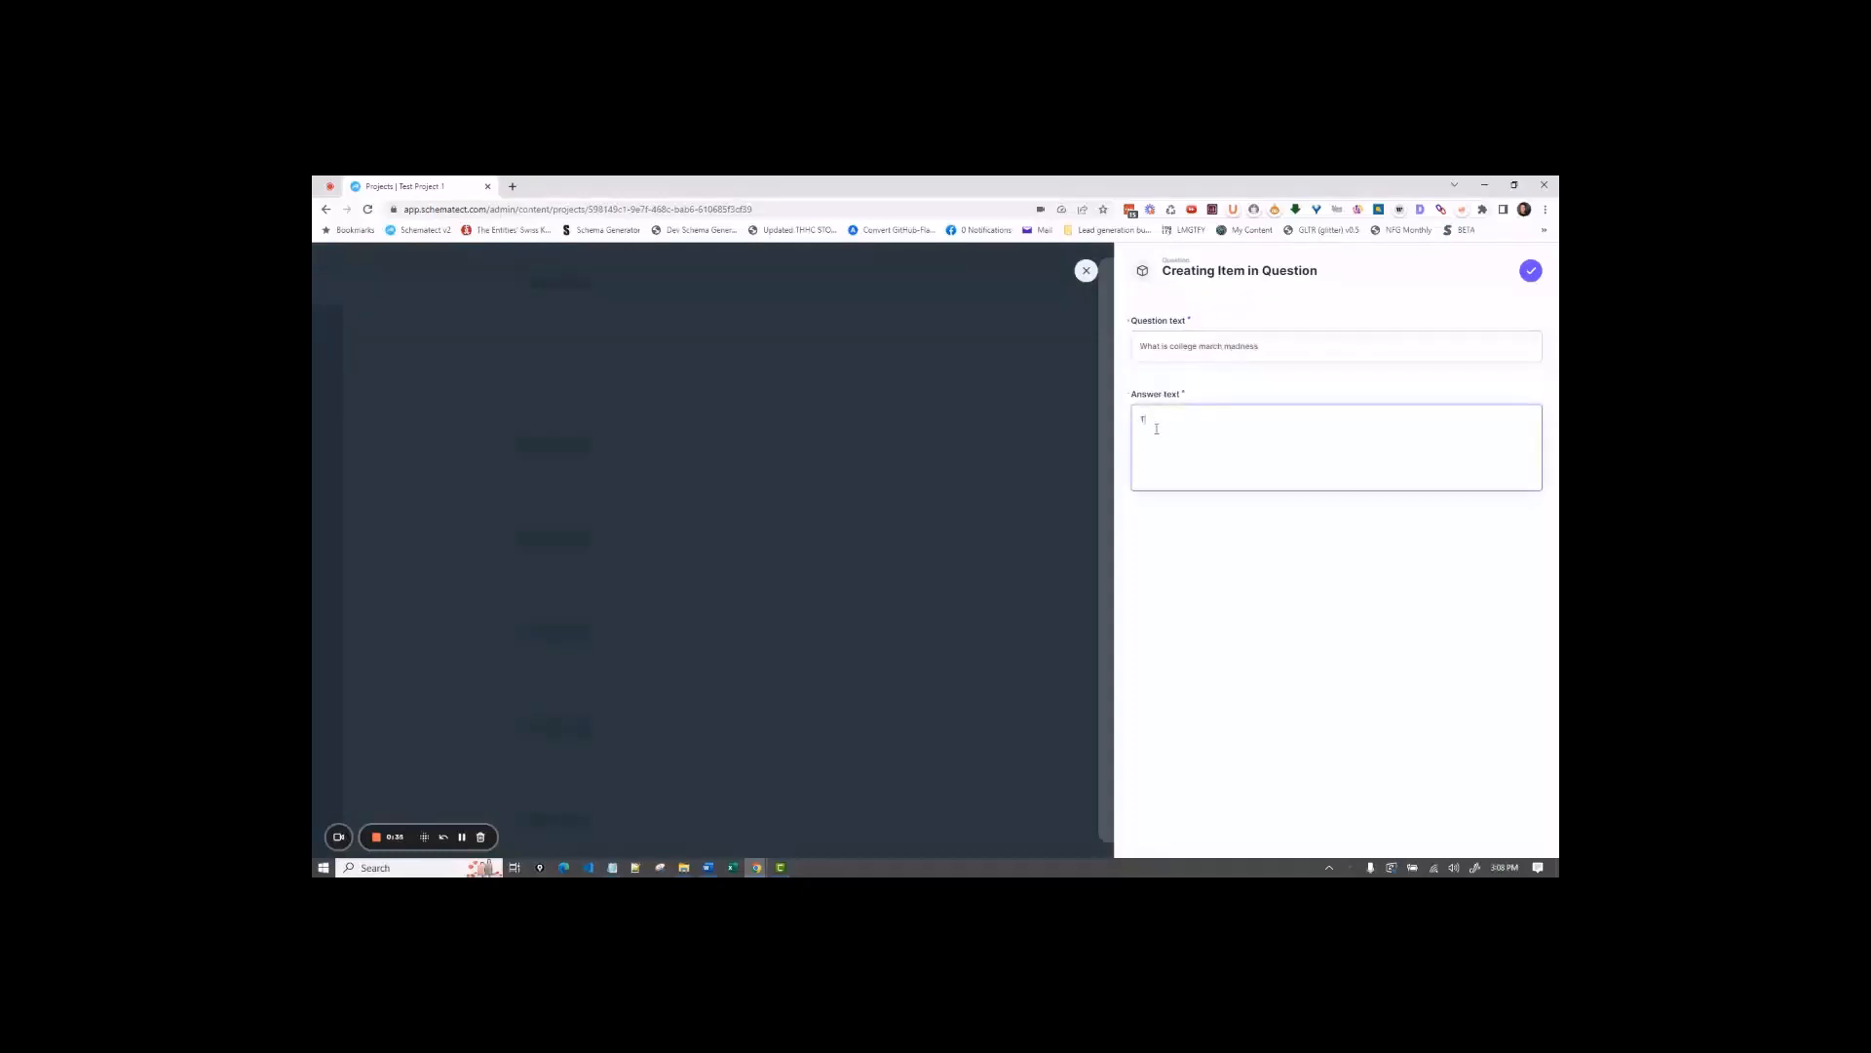
type("The college tournamnet")
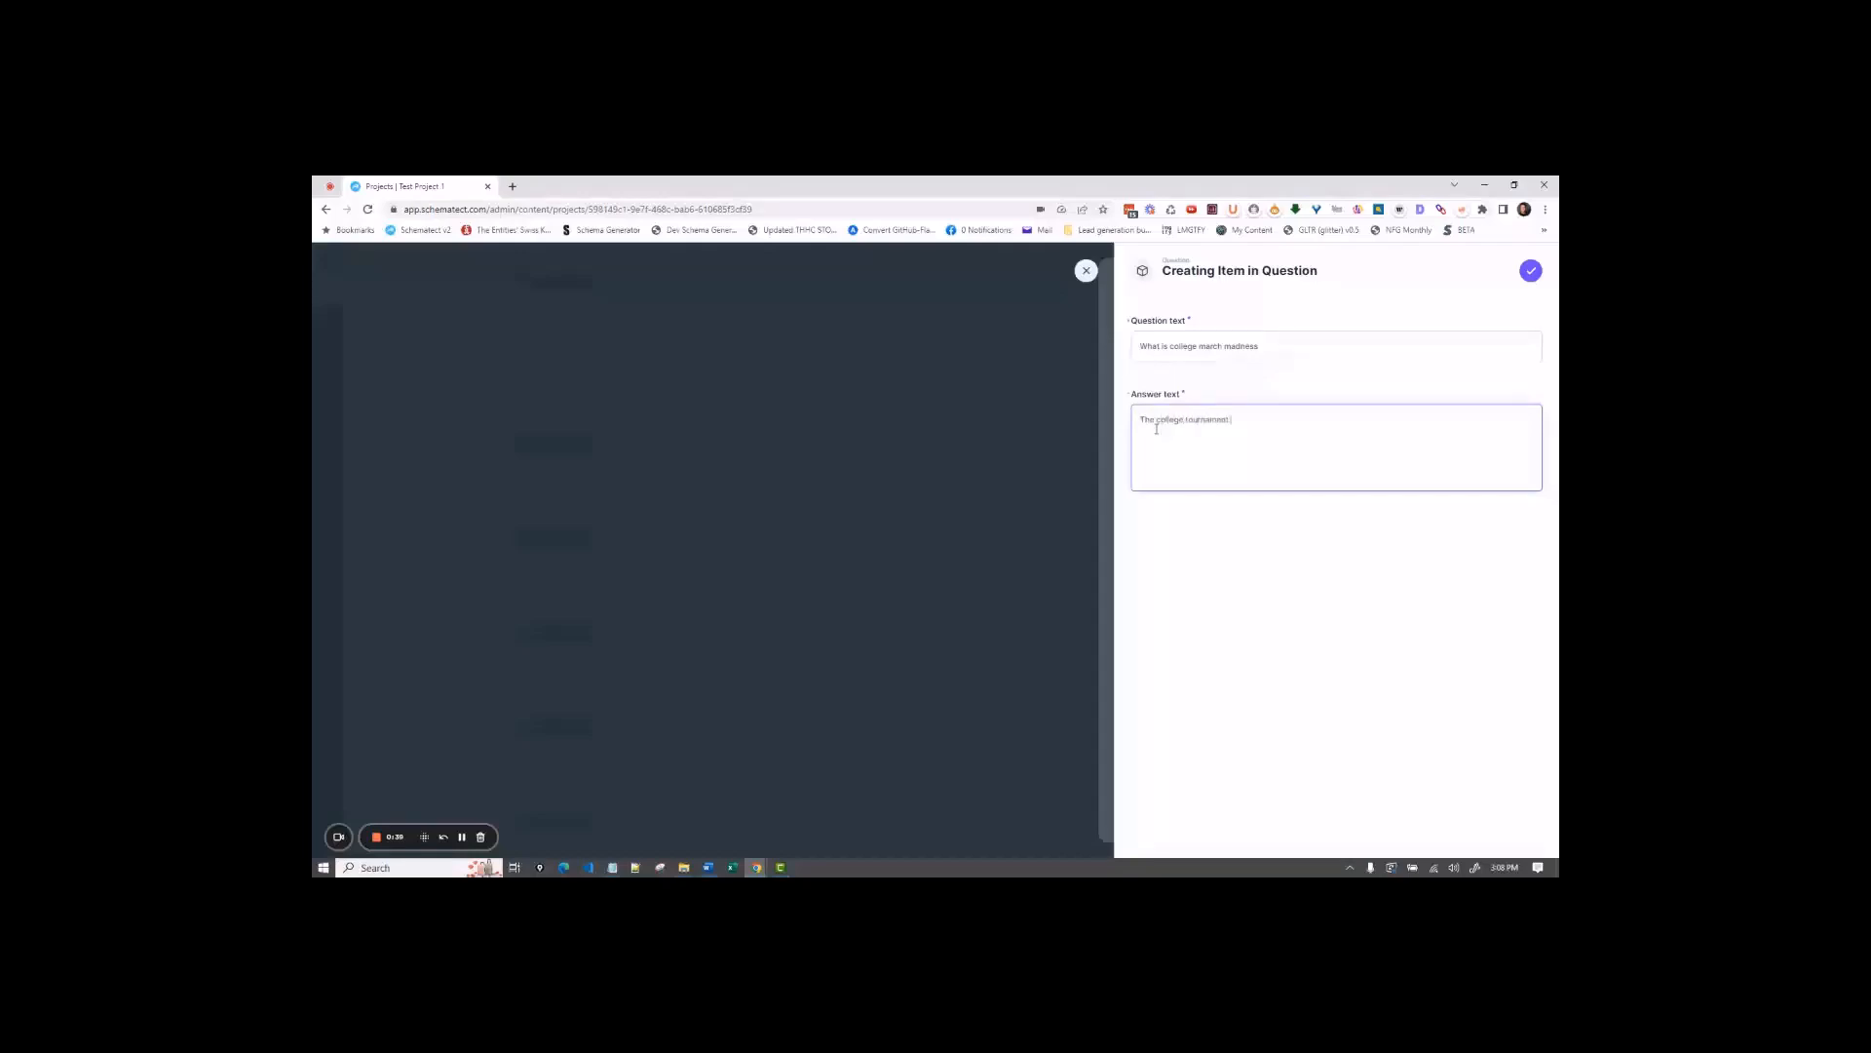
type("in march")
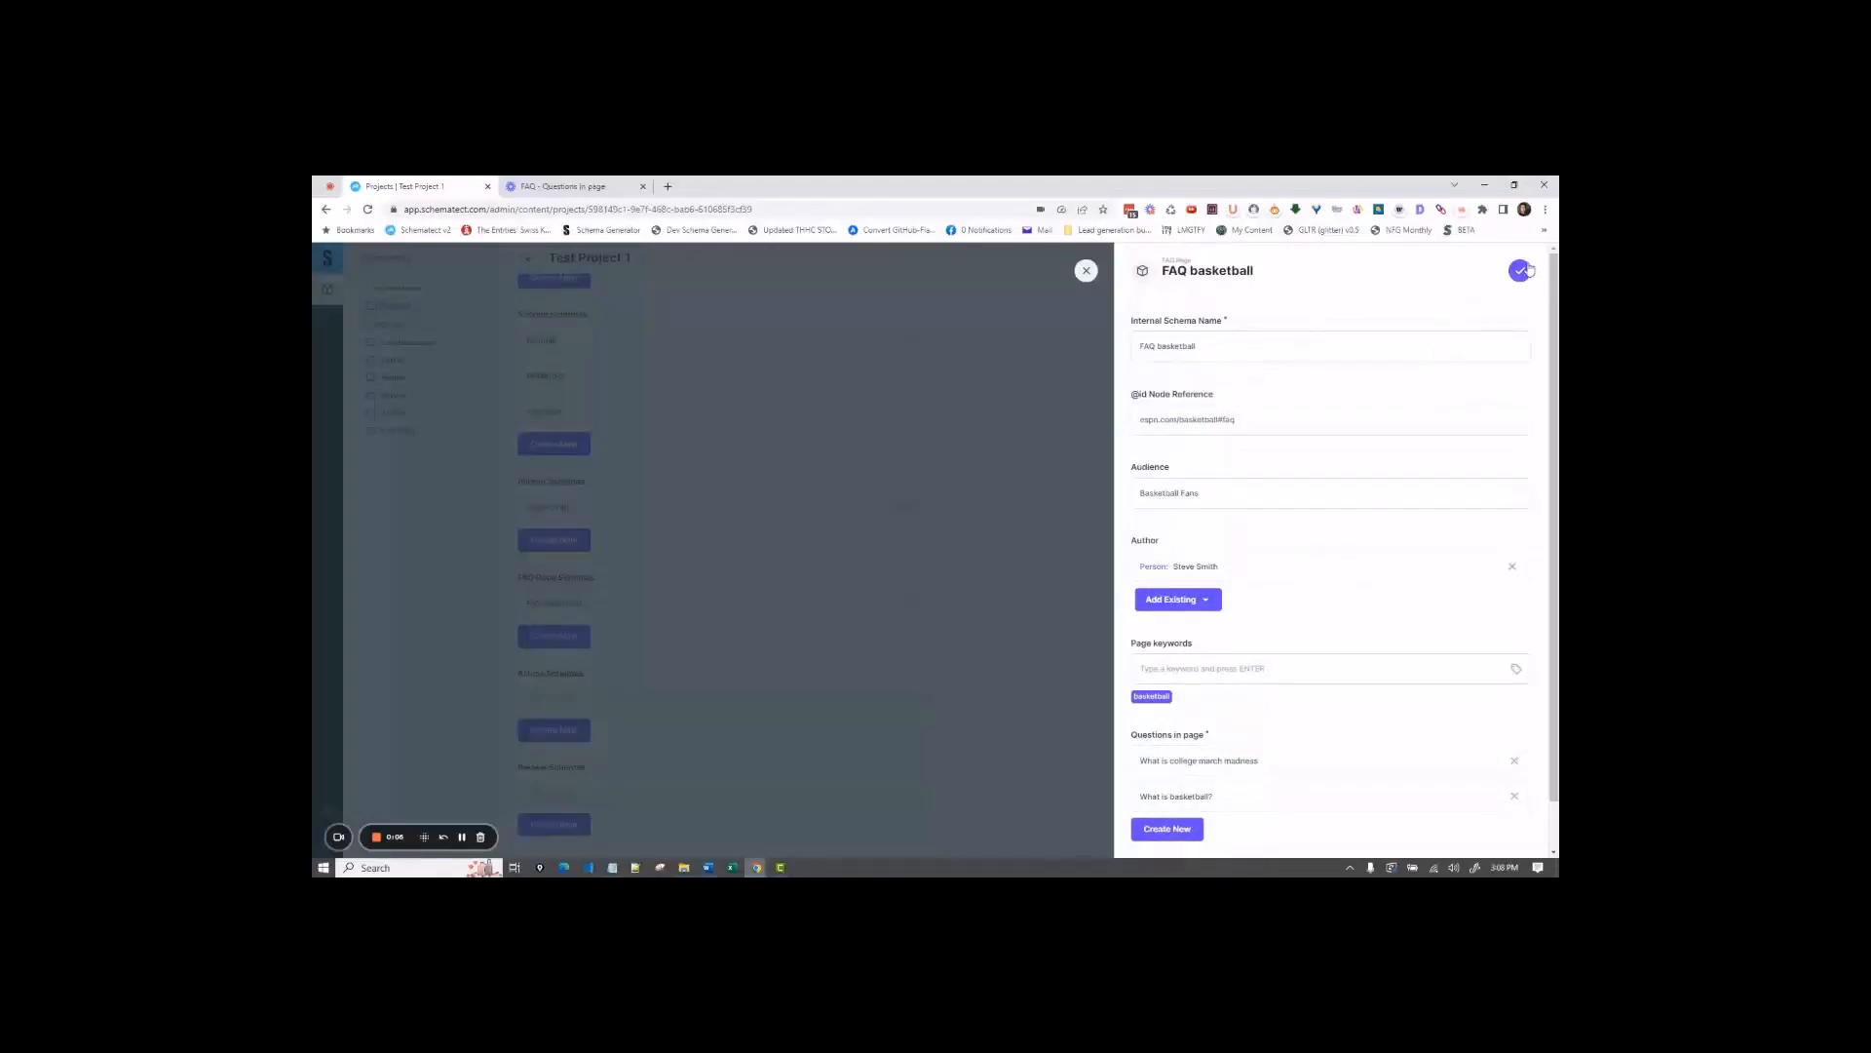
mouse_move(1520, 270)
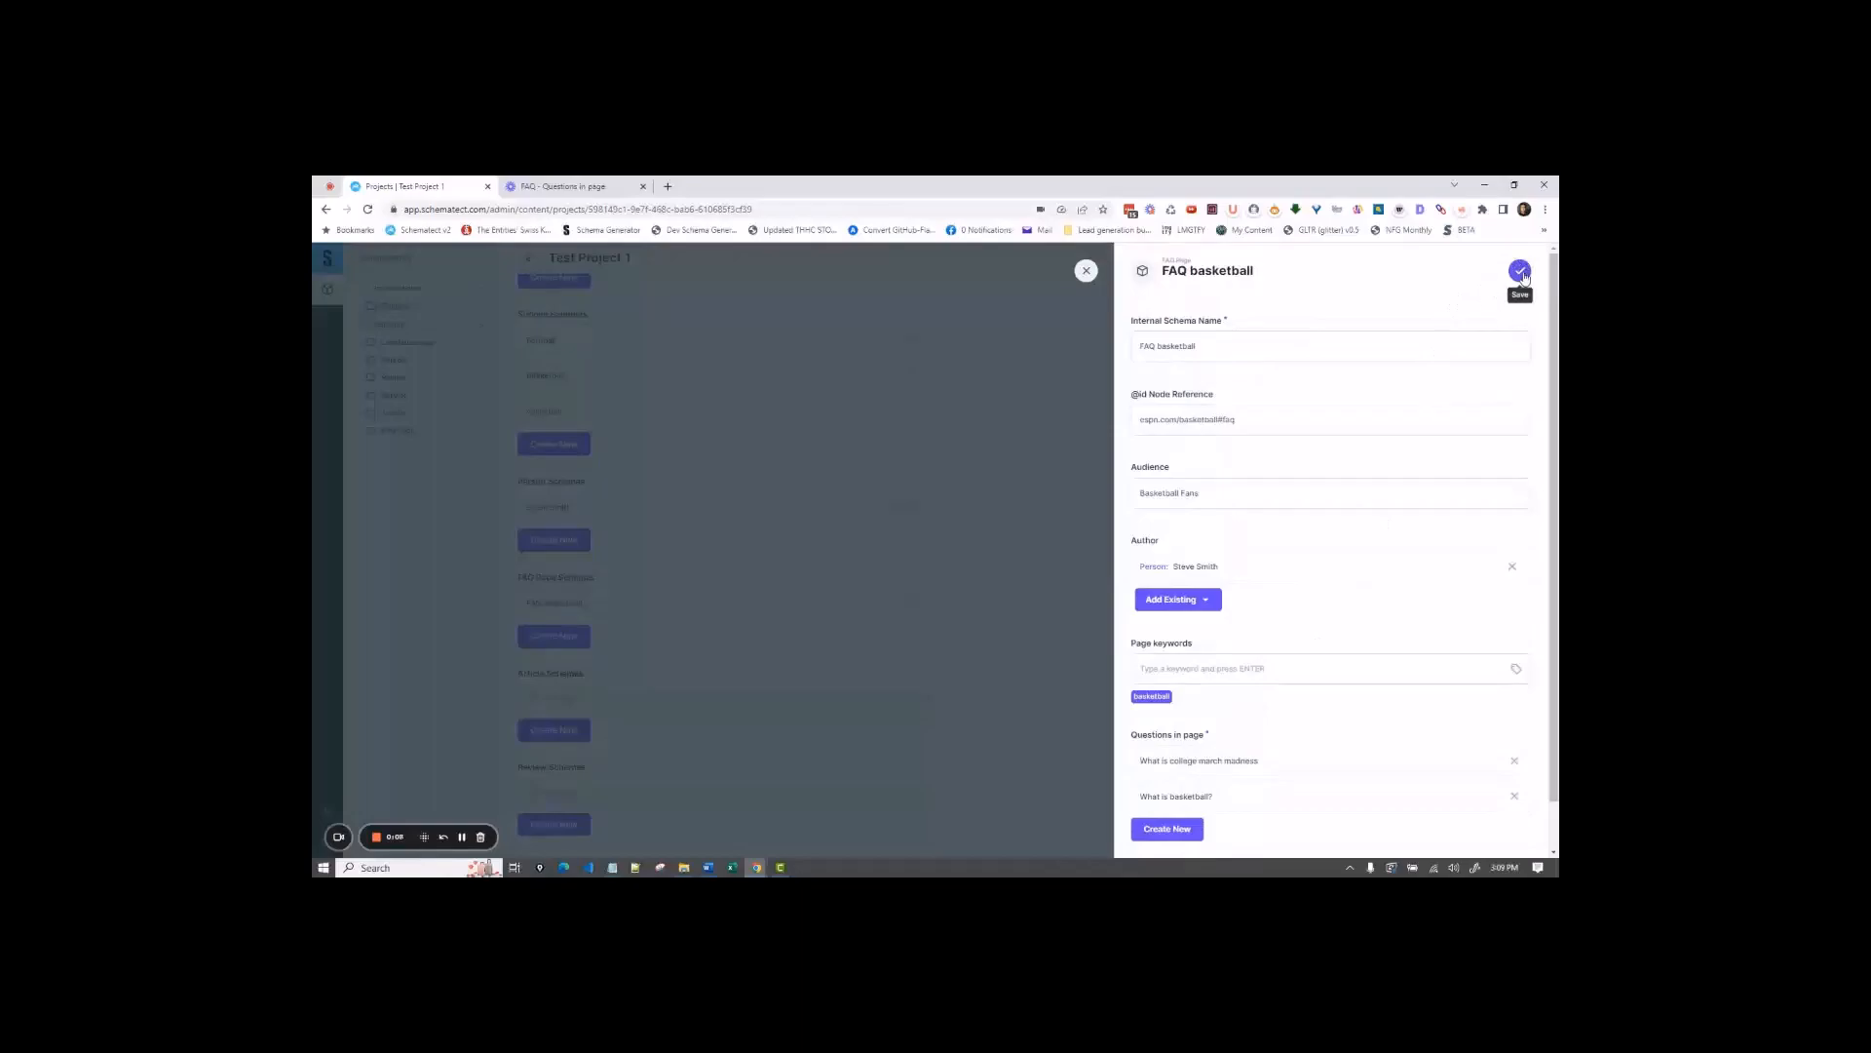